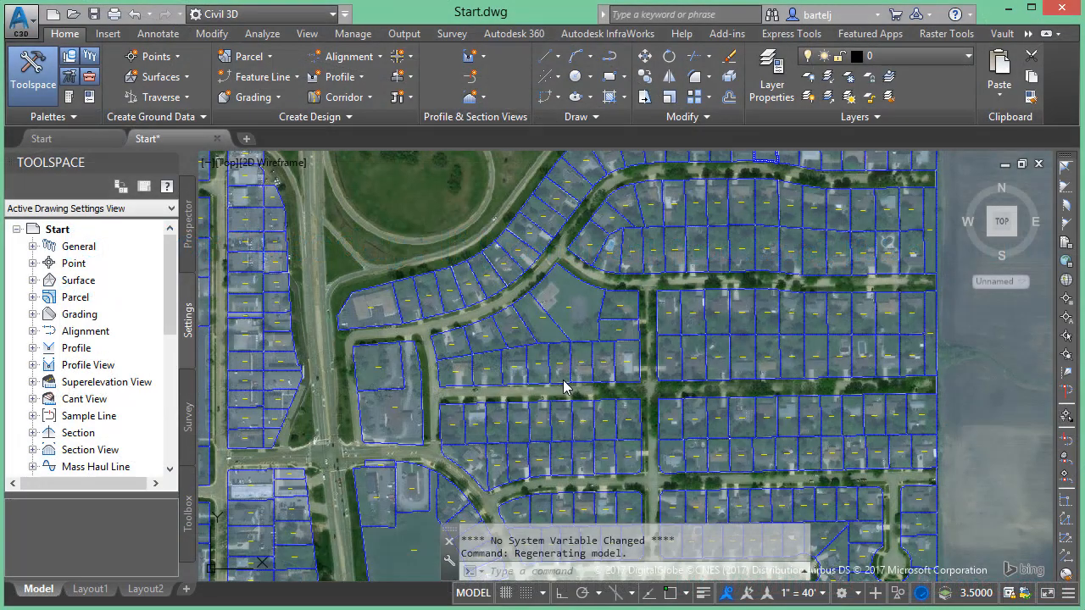
mouse_move(552, 359)
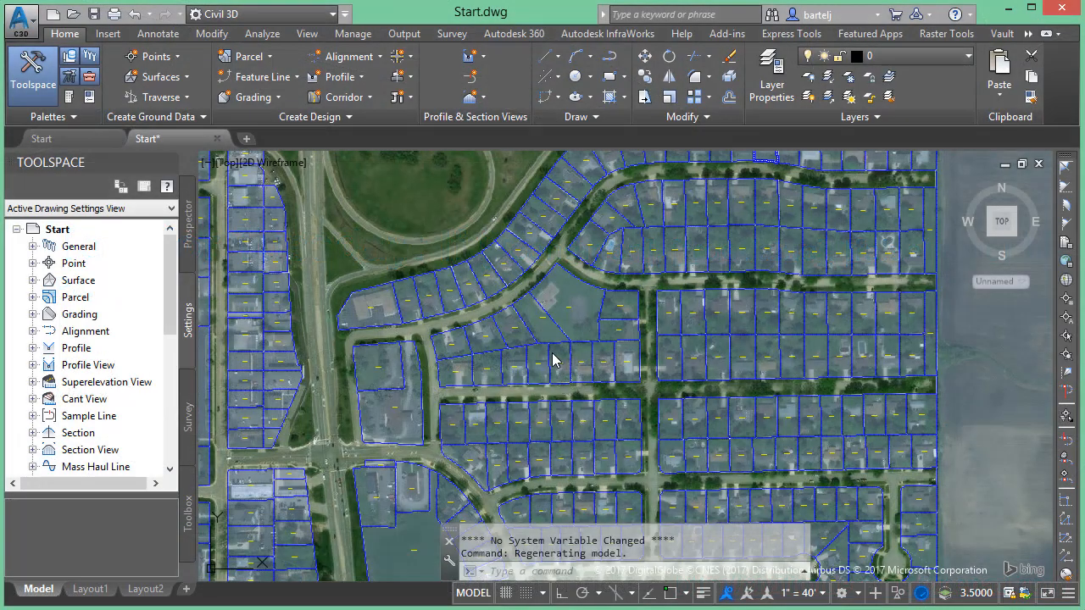
mouse_move(550, 331)
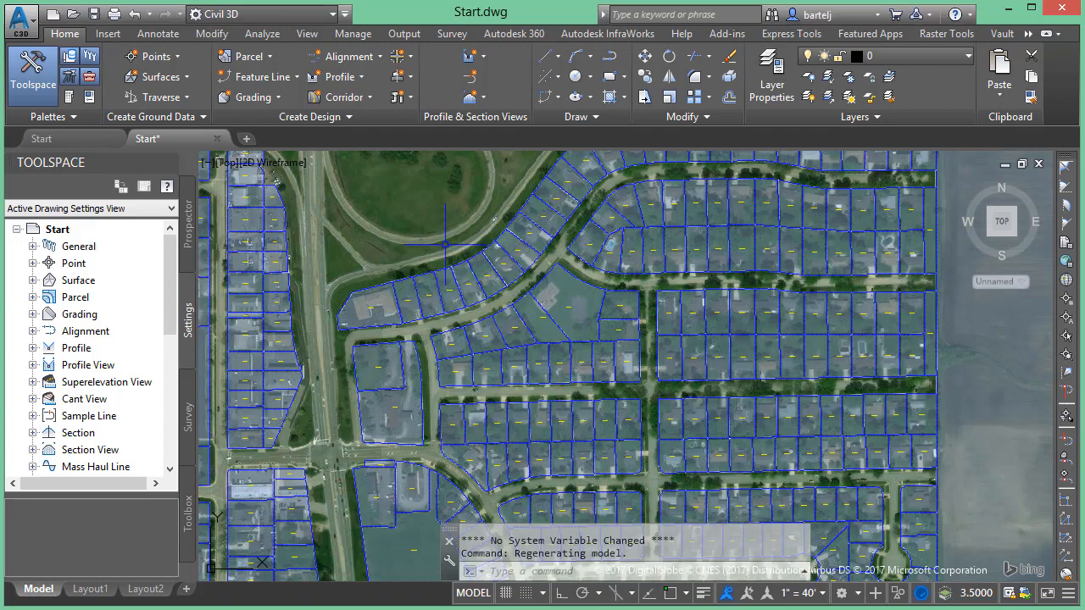
Inspect parcel AREA values near 12,000 SF in the drawing
click(517, 331)
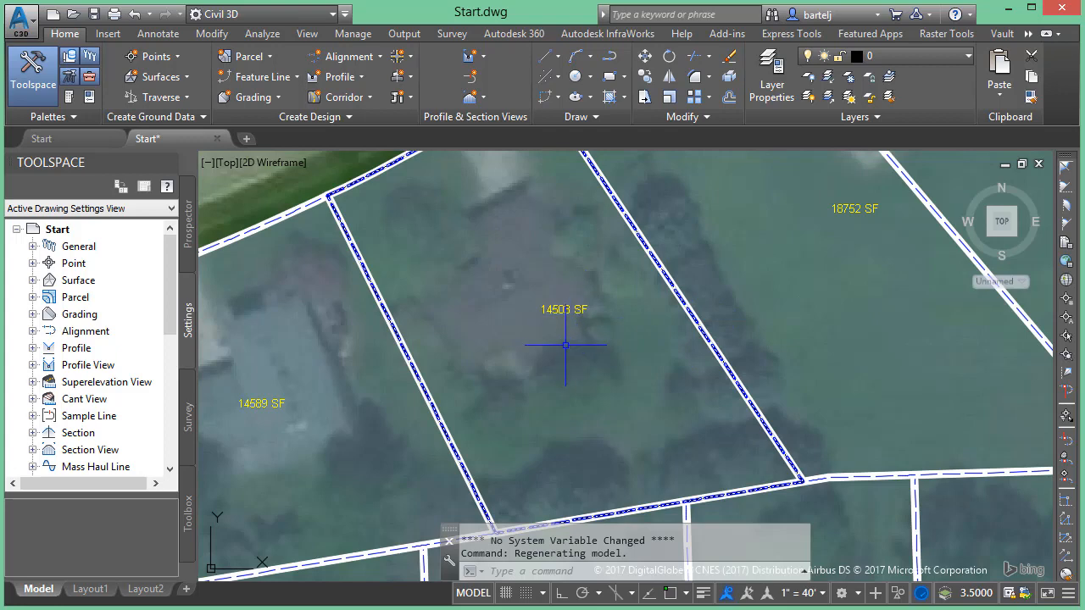
mouse_move(600, 347)
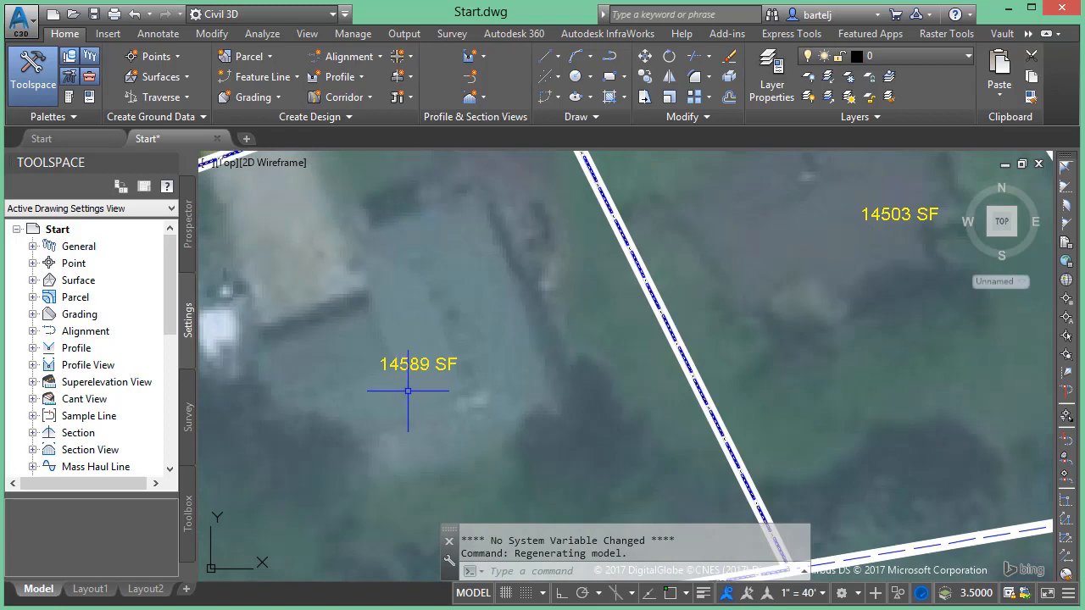
scroll(down, 3)
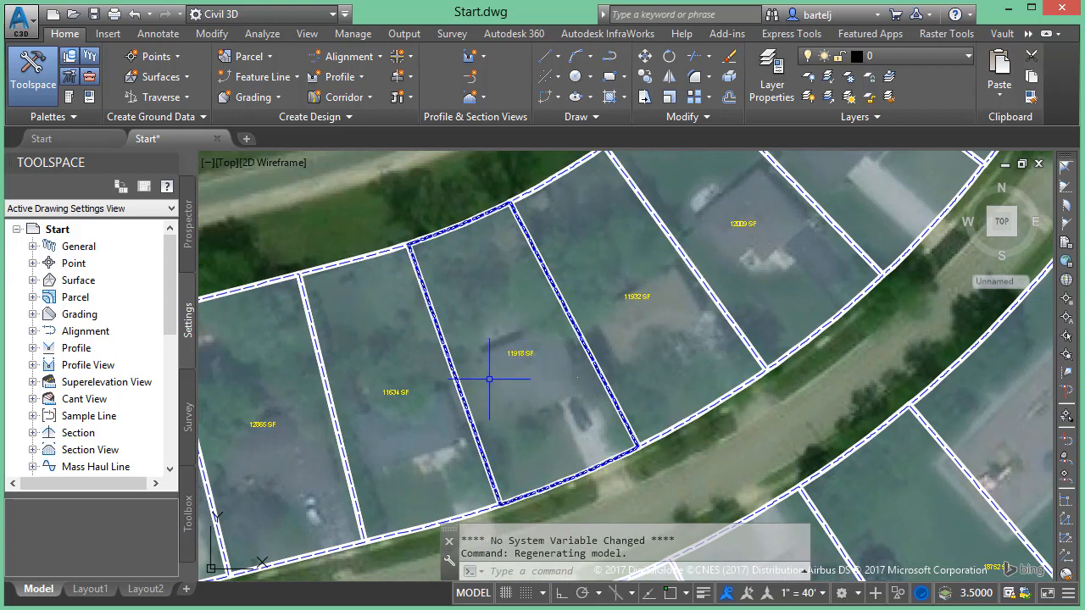
mouse_move(495, 373)
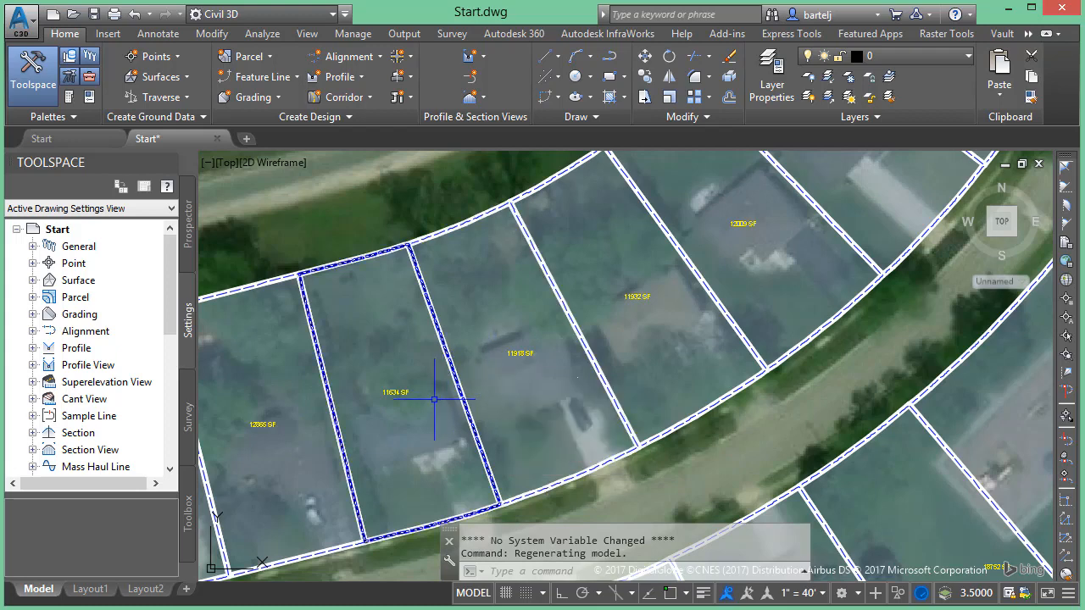
mouse_move(434, 402)
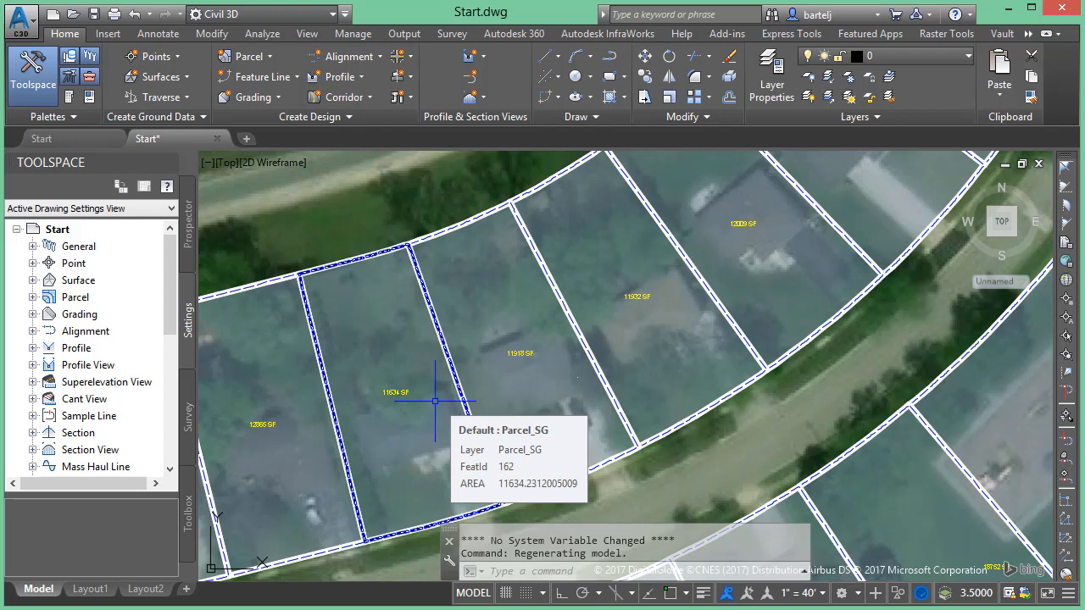
mouse_move(570, 373)
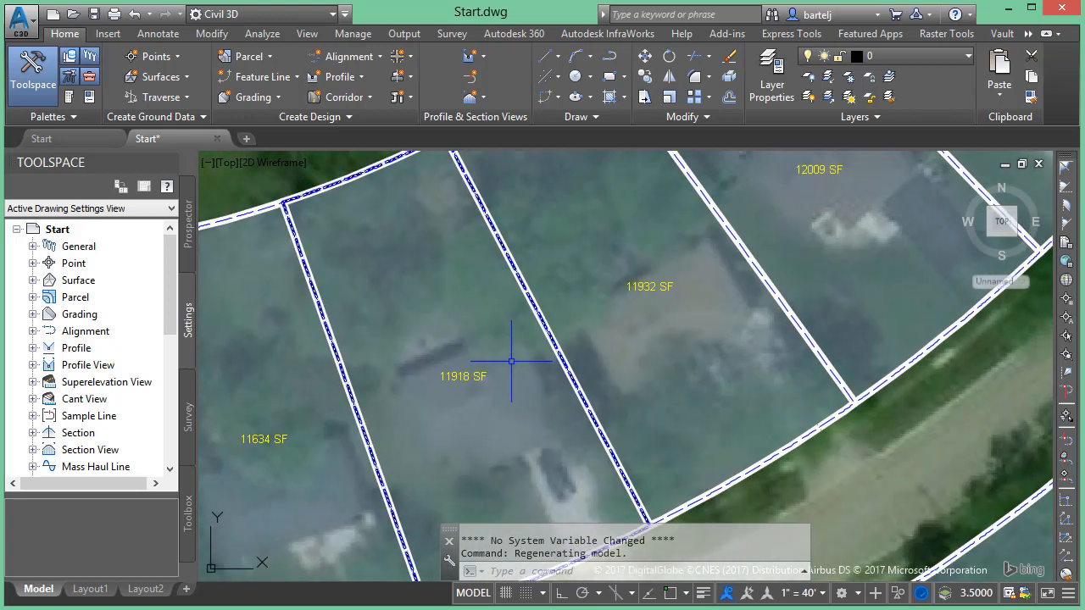
mouse_move(440, 342)
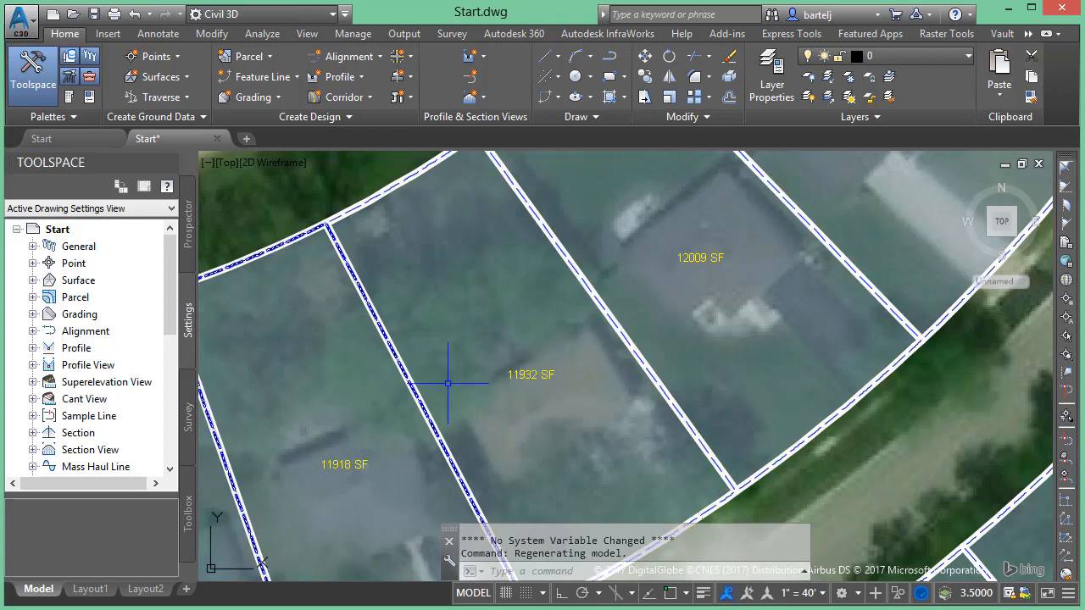
mouse_move(395, 377)
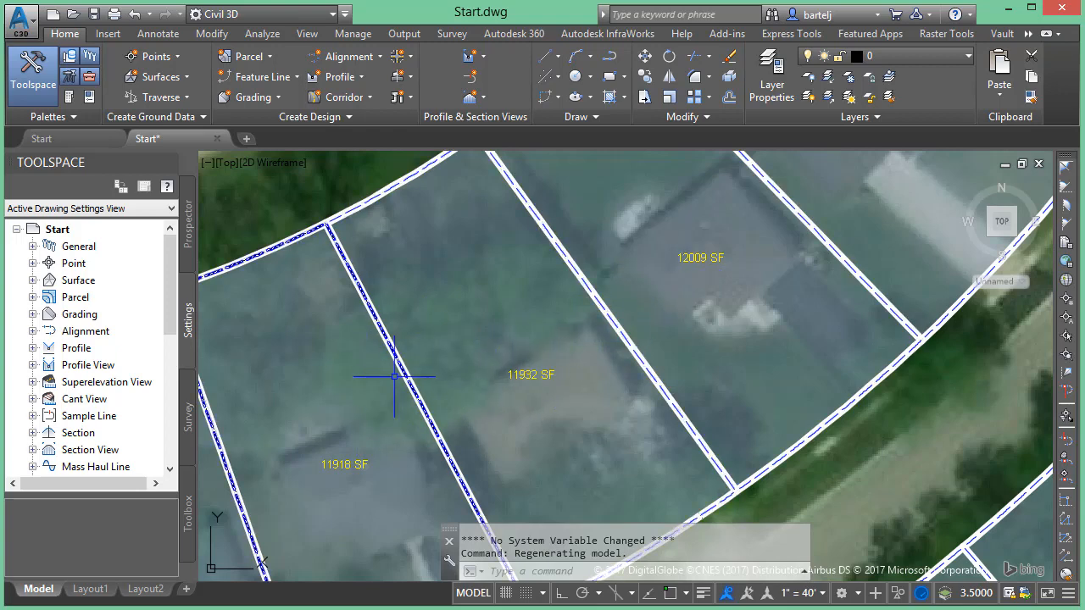
mouse_move(71, 123)
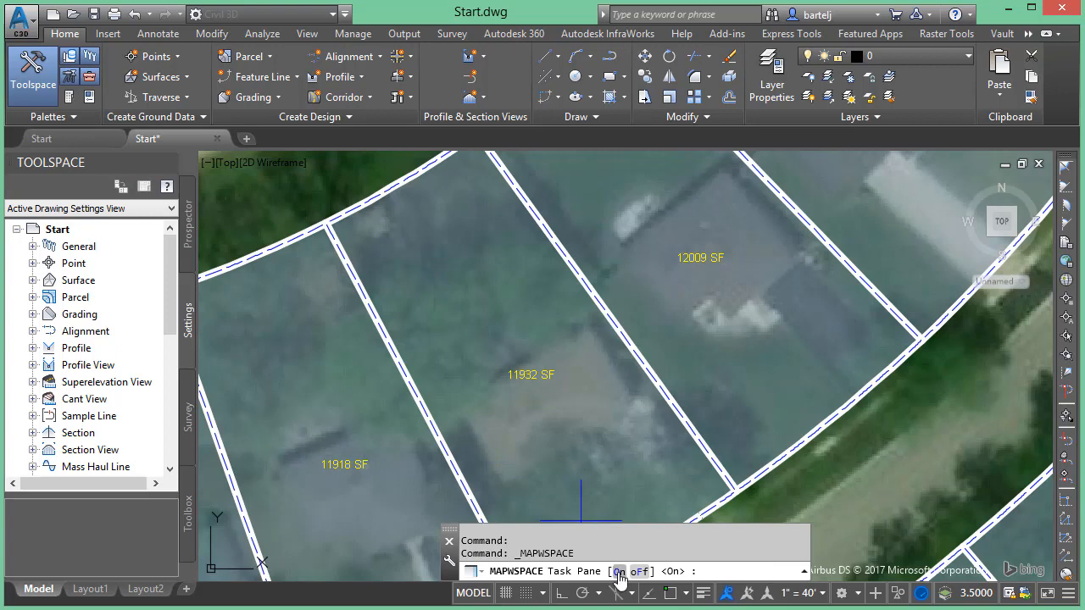
Turn the map Task Pane on to reach the Parcel_SG layer
click(617, 572)
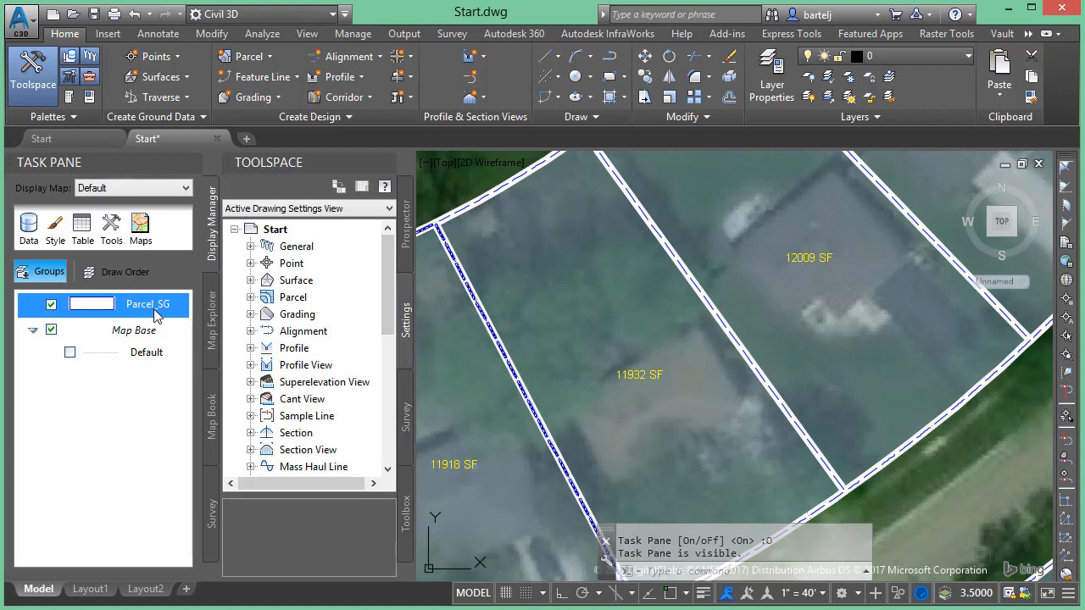
mouse_move(150, 309)
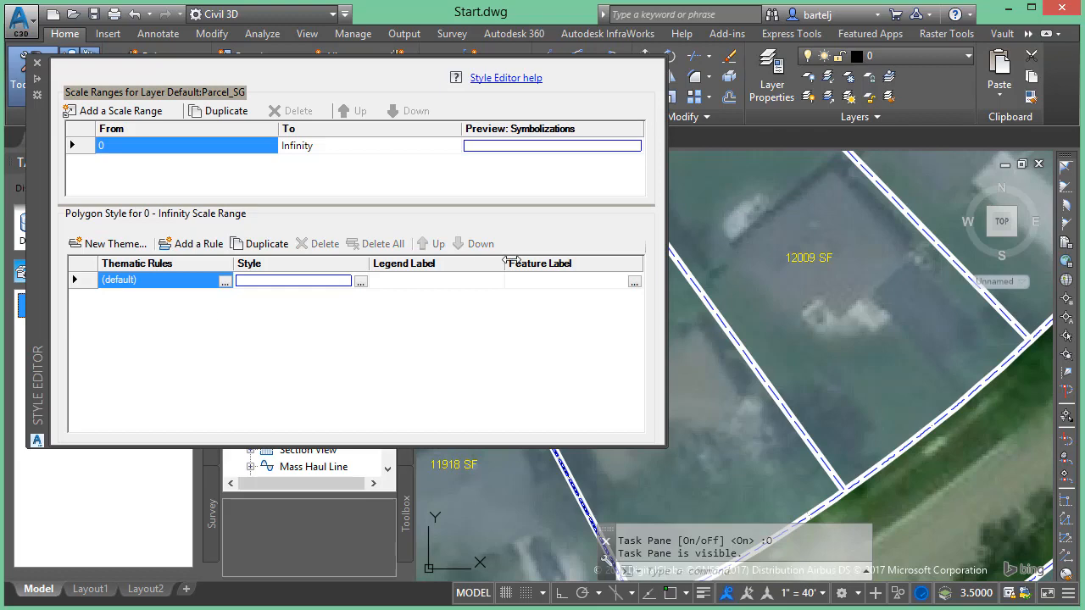
mouse_move(614, 288)
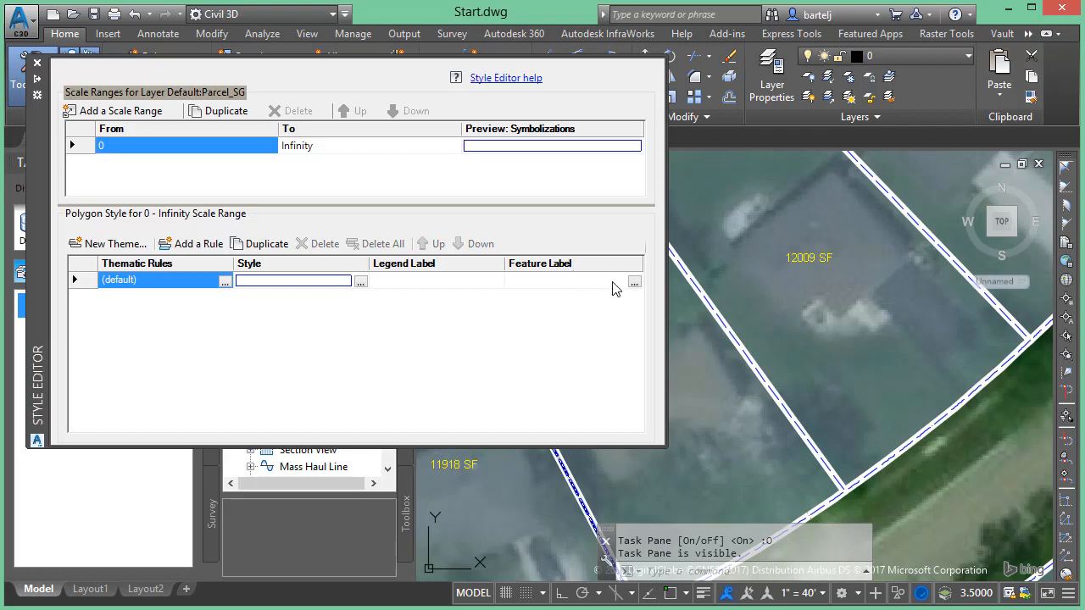
mouse_move(566, 295)
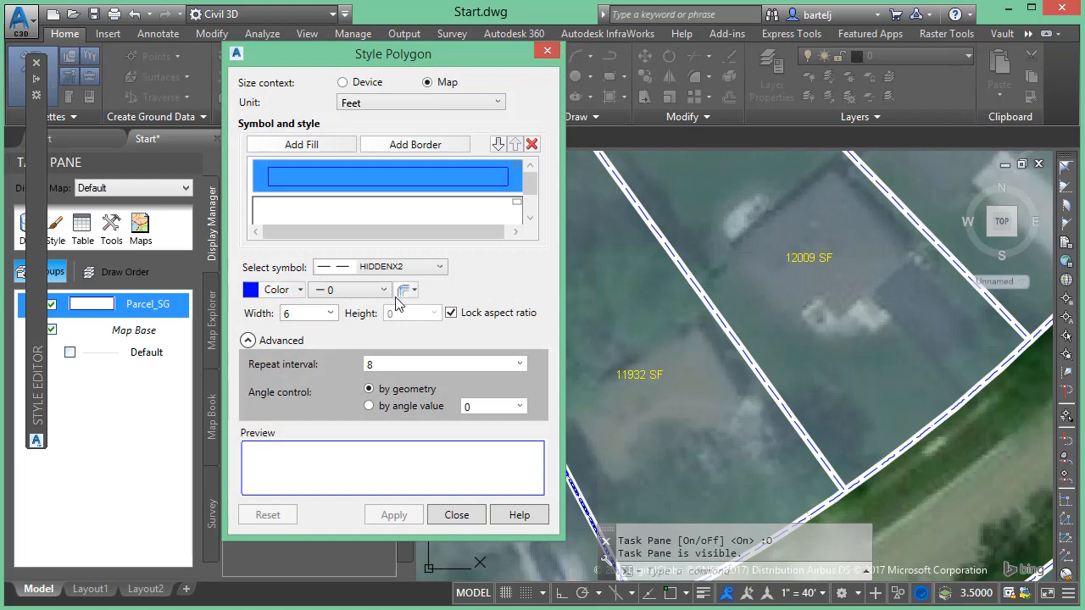
mouse_move(502, 280)
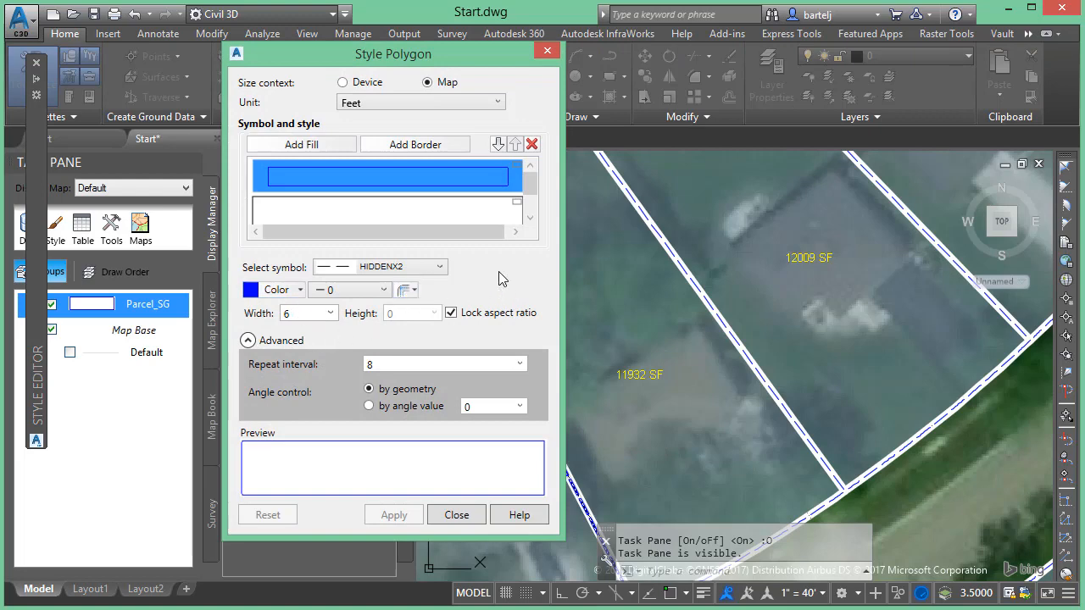
Select the SOLID fill symbol row of the parcel polygon style
click(529, 220)
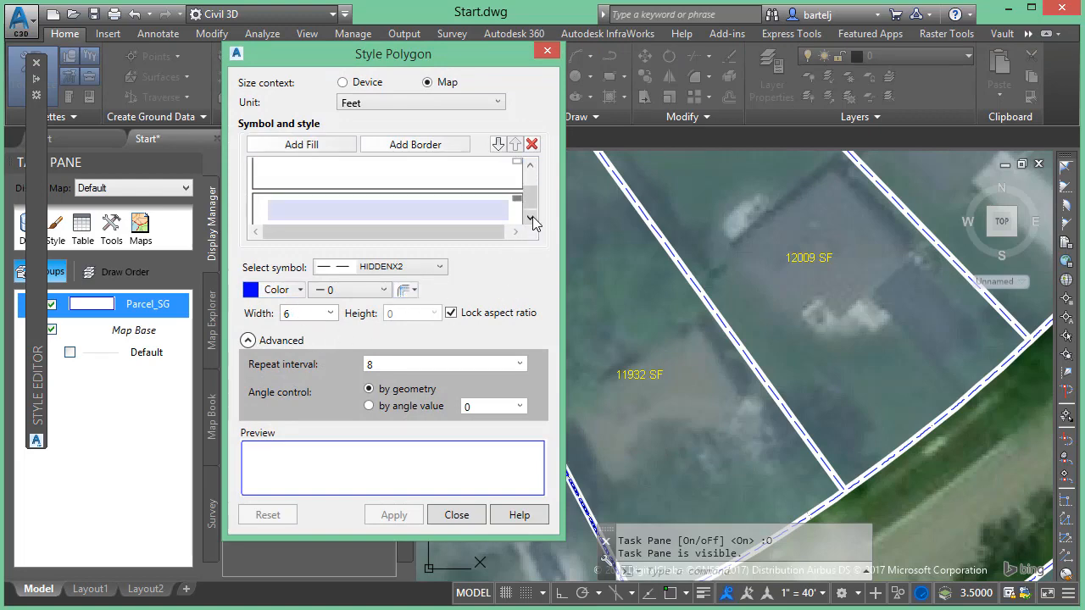
click(386, 206)
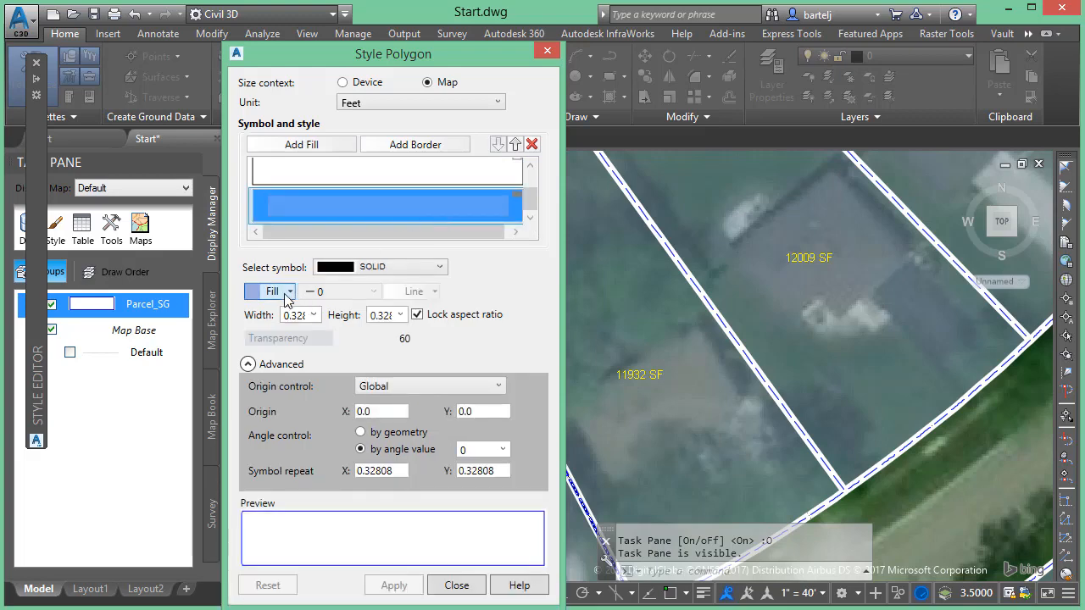
mouse_move(271, 291)
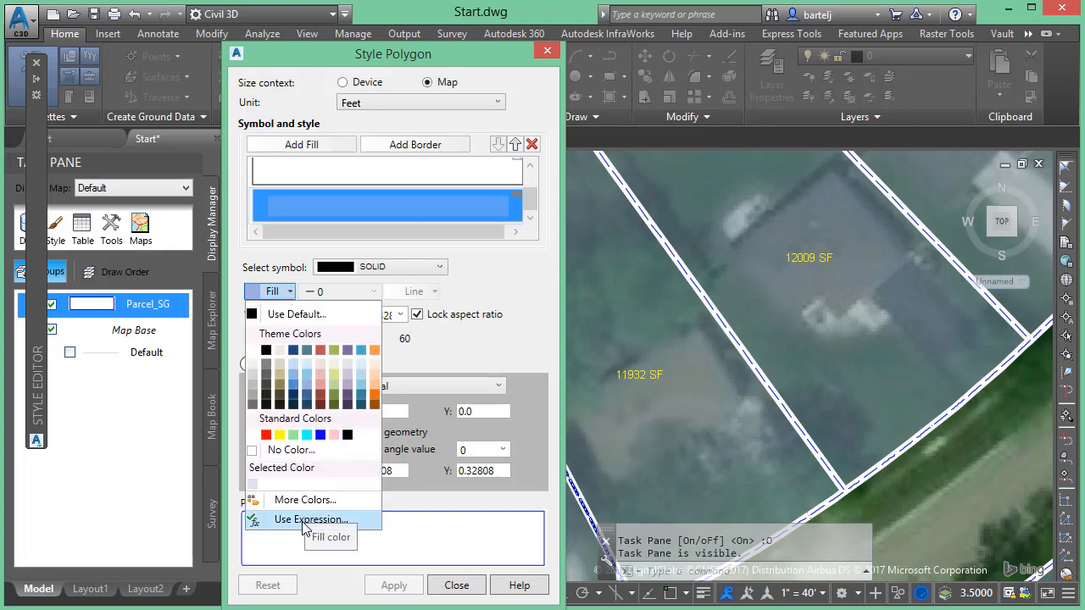
mouse_move(297, 526)
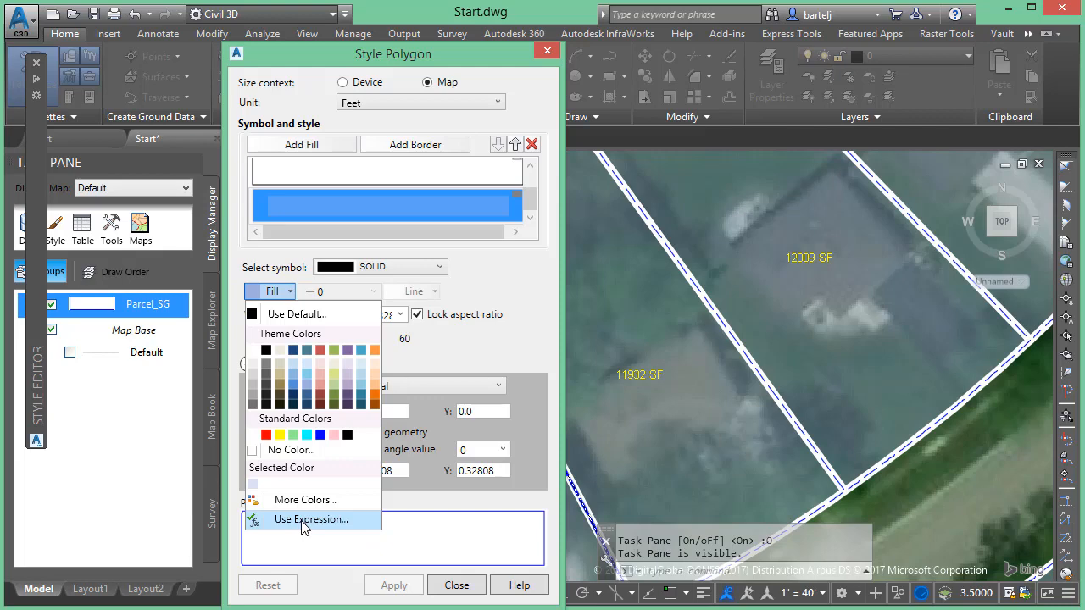
Drive the parcel fill colour by an expression and start editing the 0x649CAEDE value
click(312, 519)
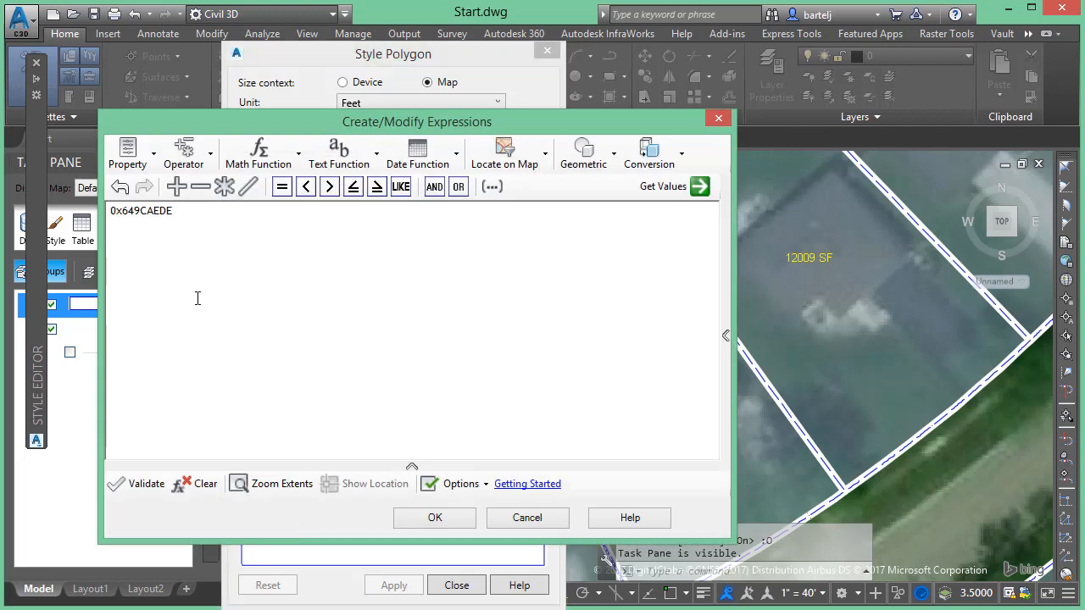
mouse_move(186, 245)
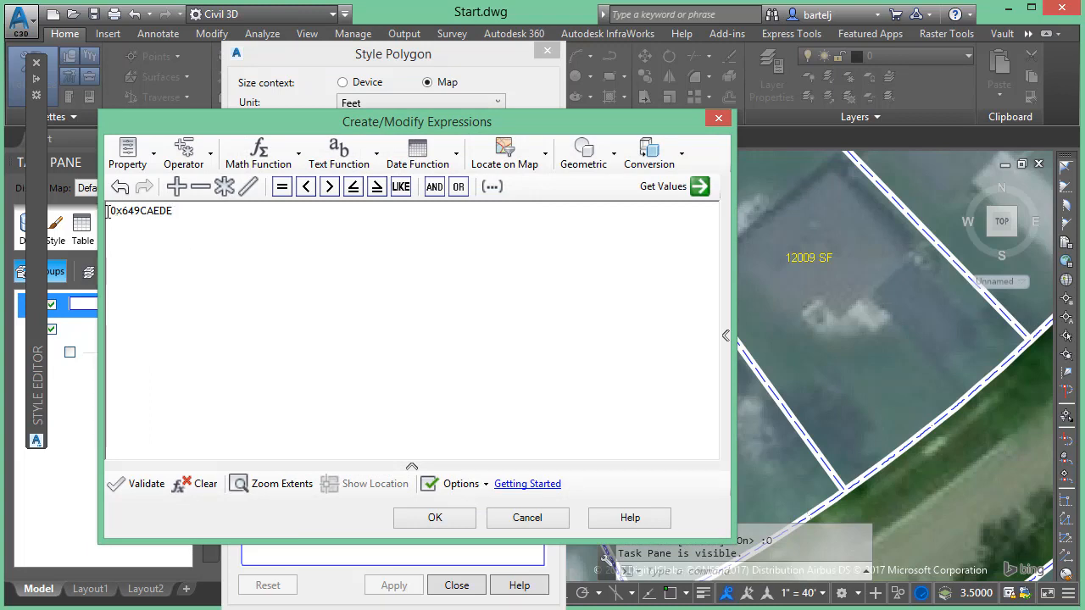
click(177, 210)
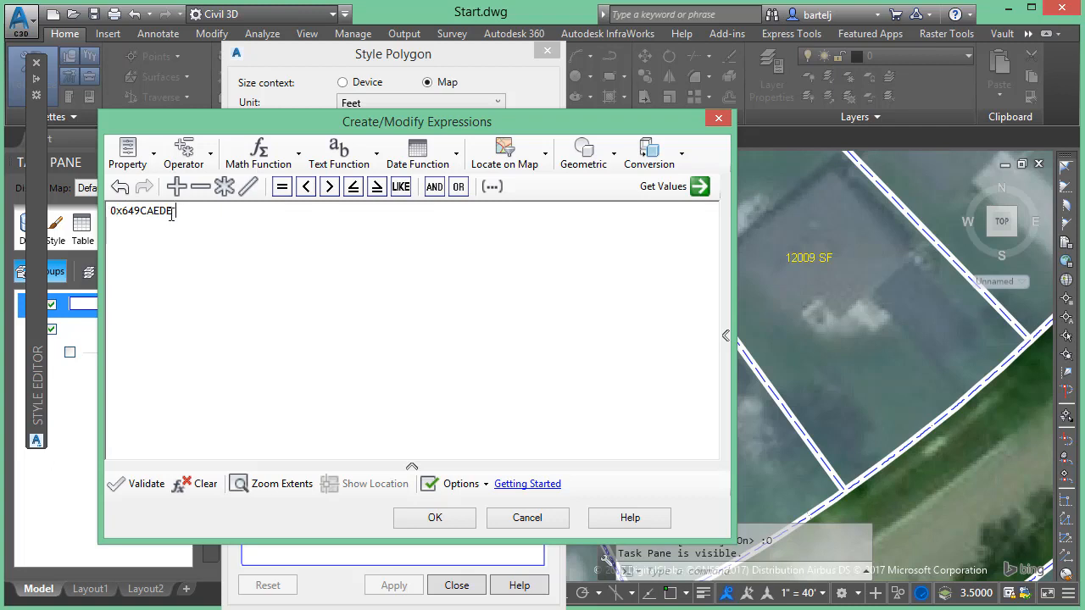
key(Backspace)
text(E)
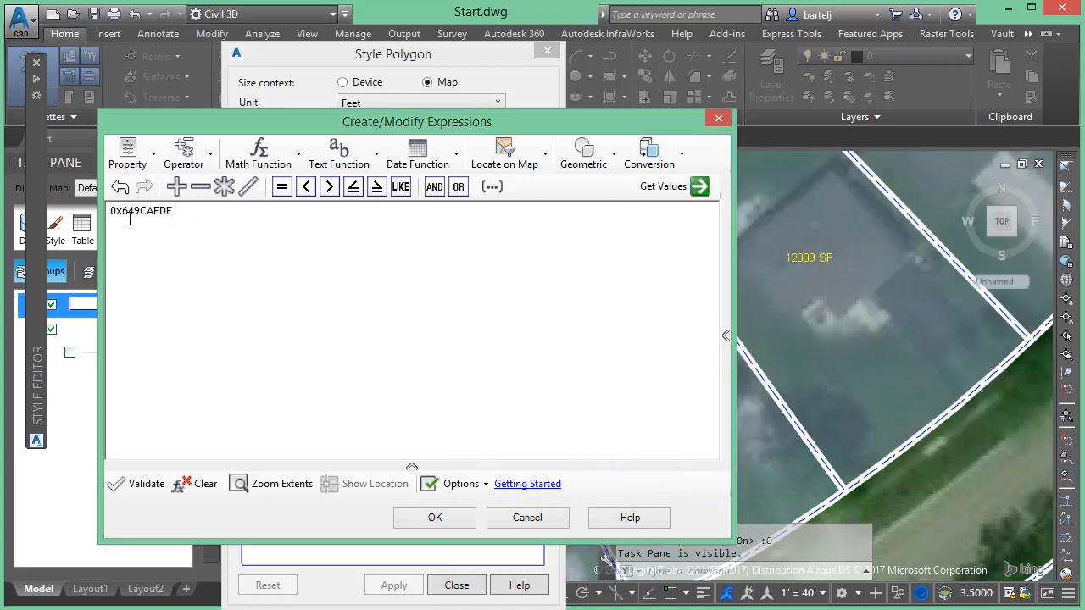
Note '0x649CAEDE Good' in Notepad and return to the polygon style settings
right_click(142, 210)
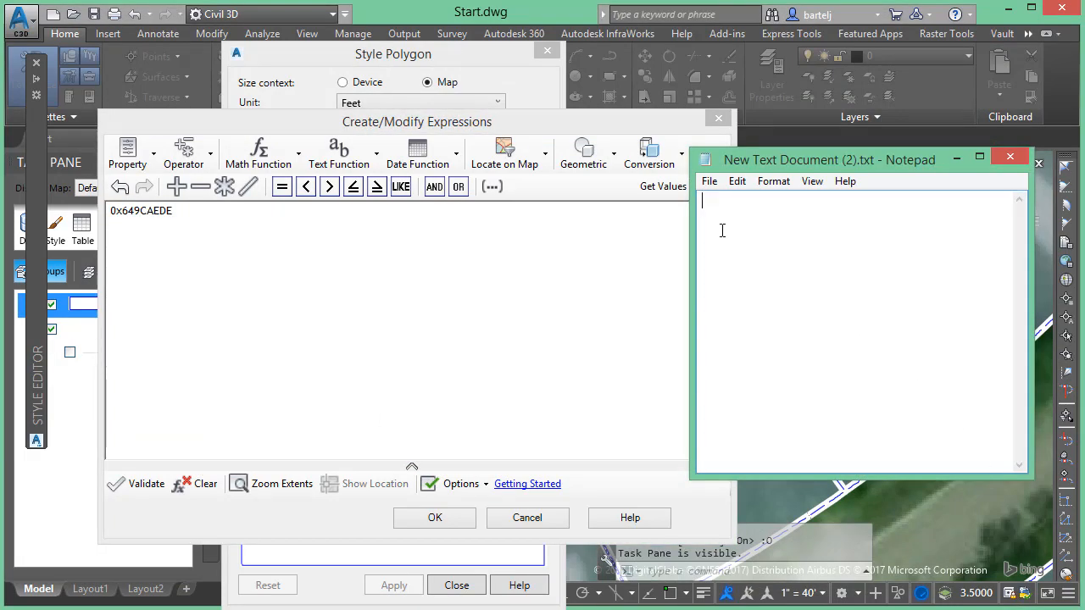
text(0x649CAEDE)
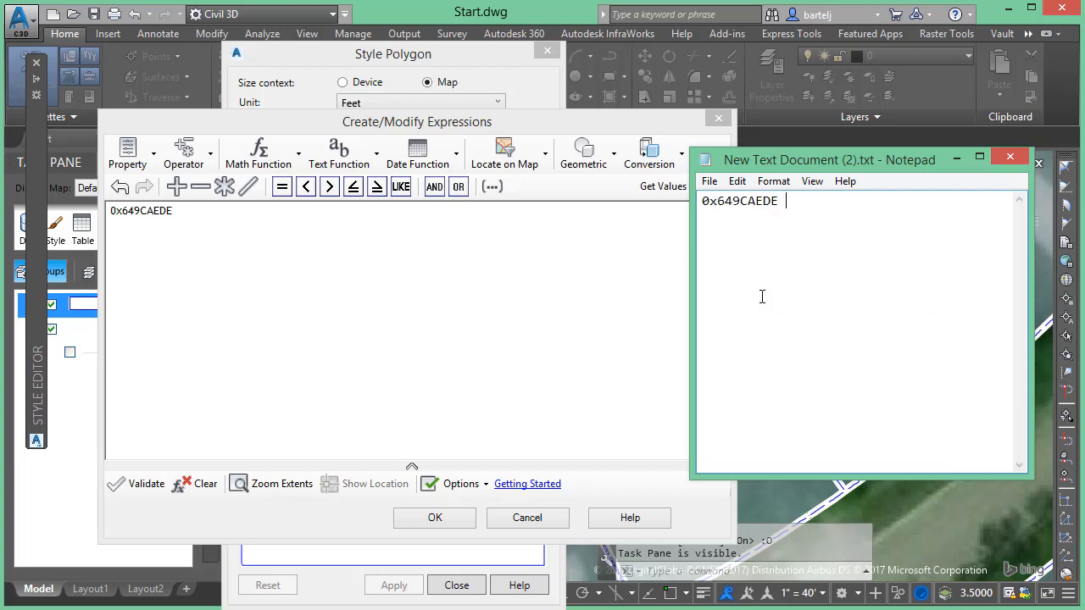
text(Good)
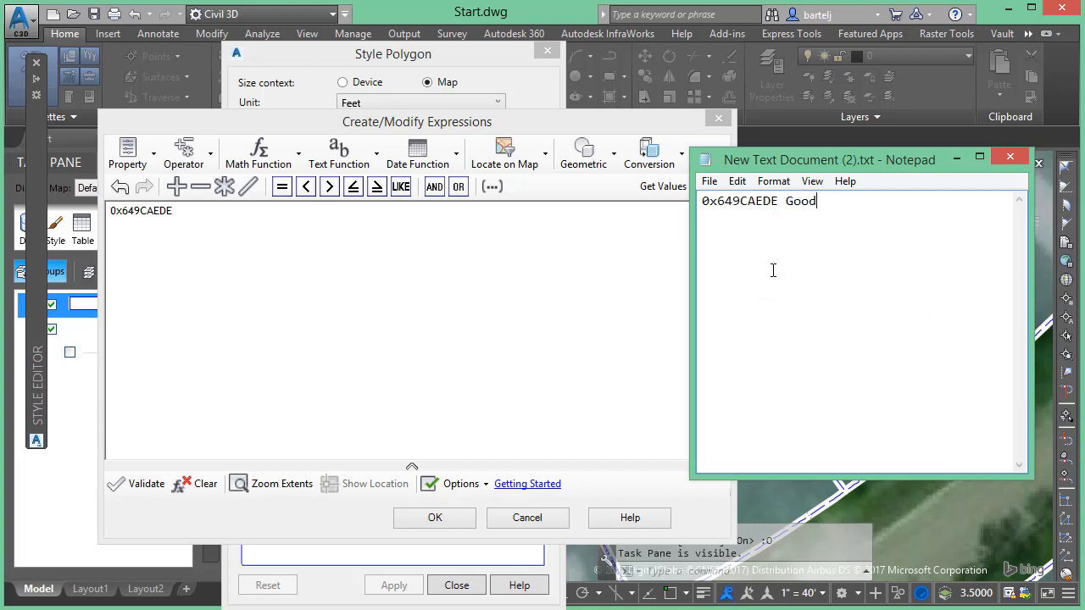
click(417, 122)
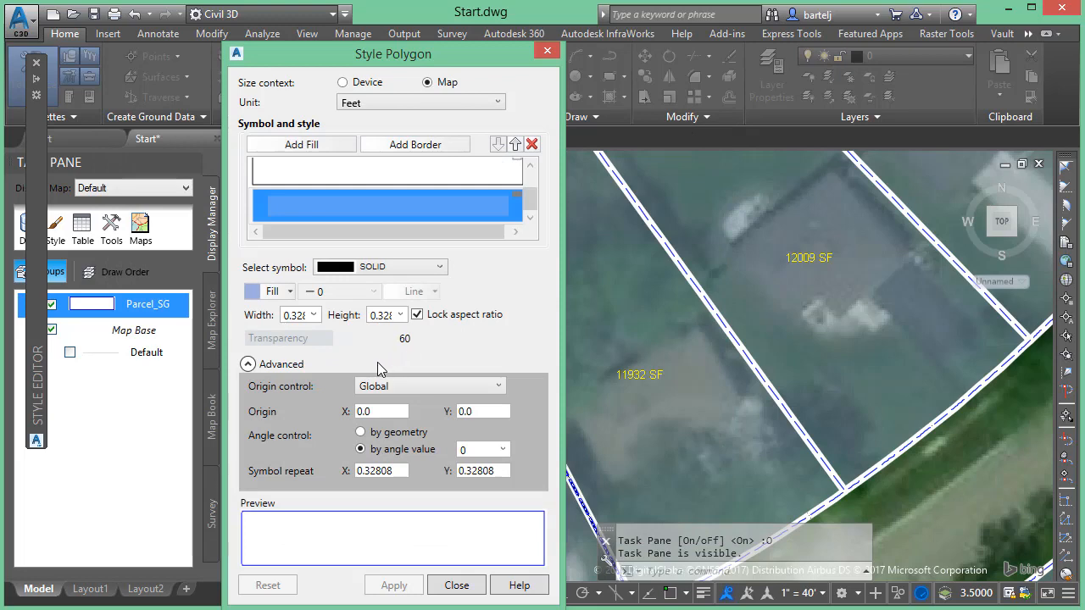
Make the polygon fill red, revealing its expression code 0x64ff0000
click(269, 292)
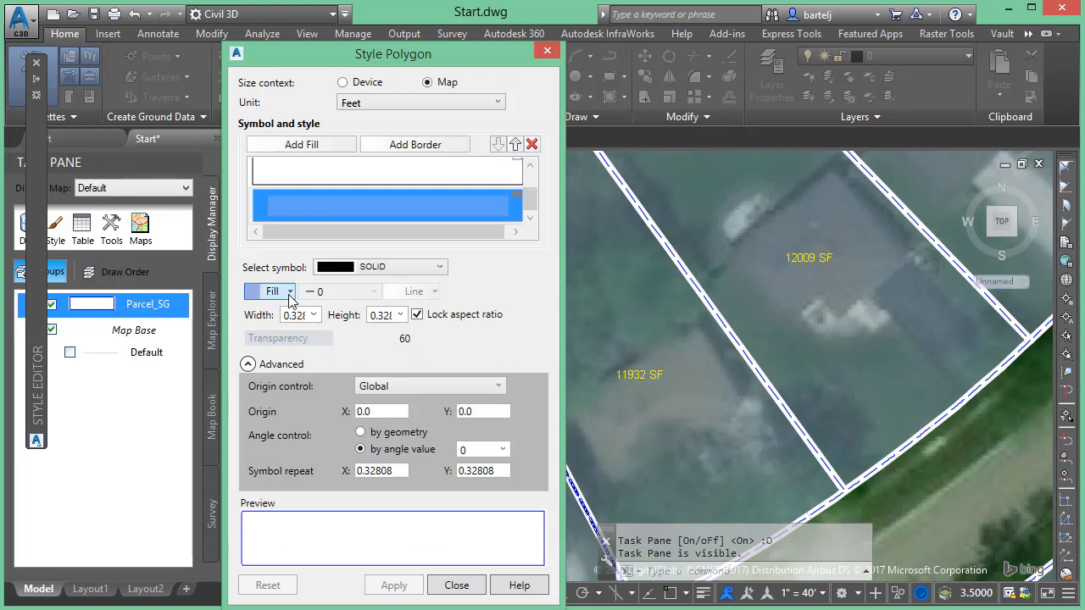
click(290, 292)
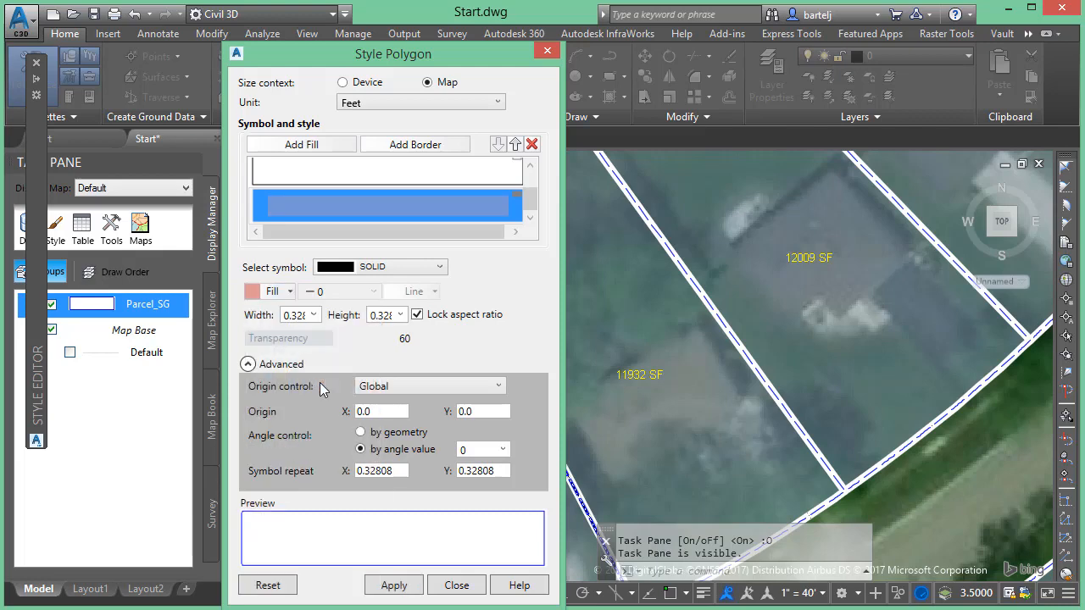
click(291, 292)
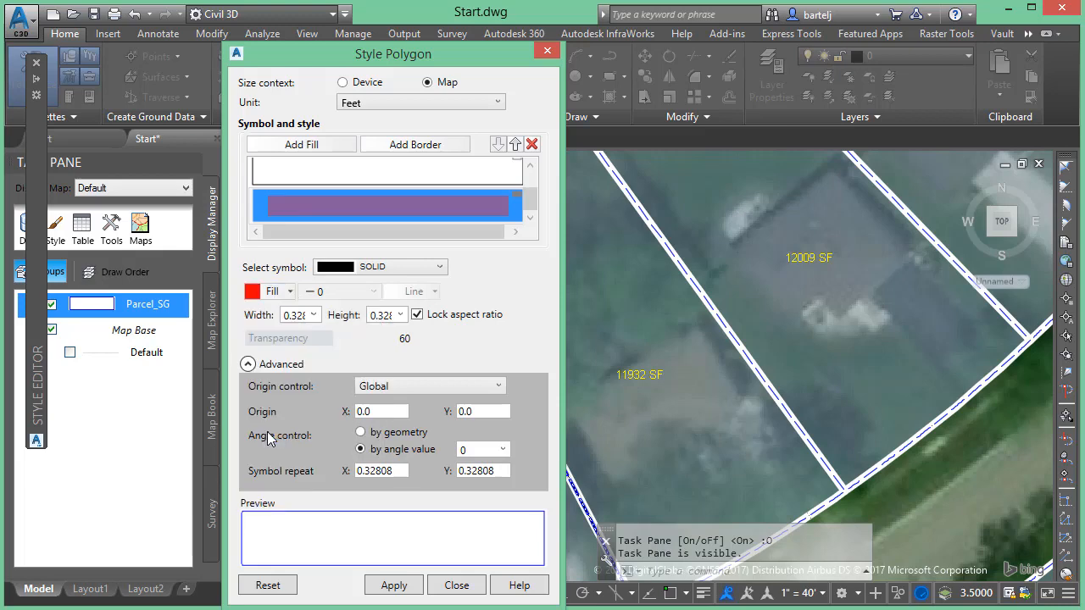
mouse_move(368, 331)
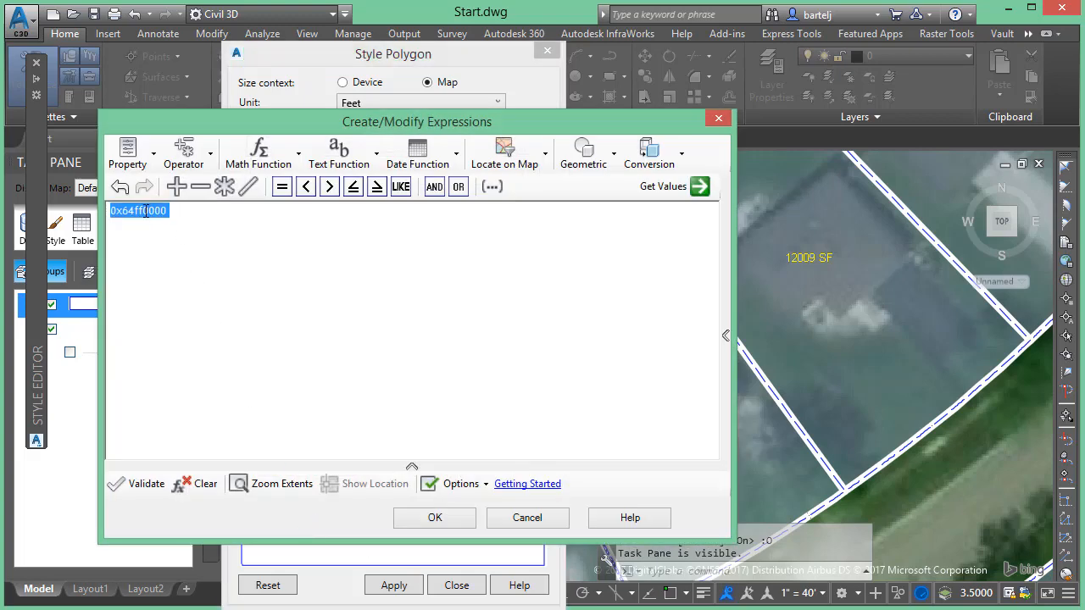
Copy the red code into Notepad as '0x64ff0000 Bad' and close the expression editor
right_click(139, 211)
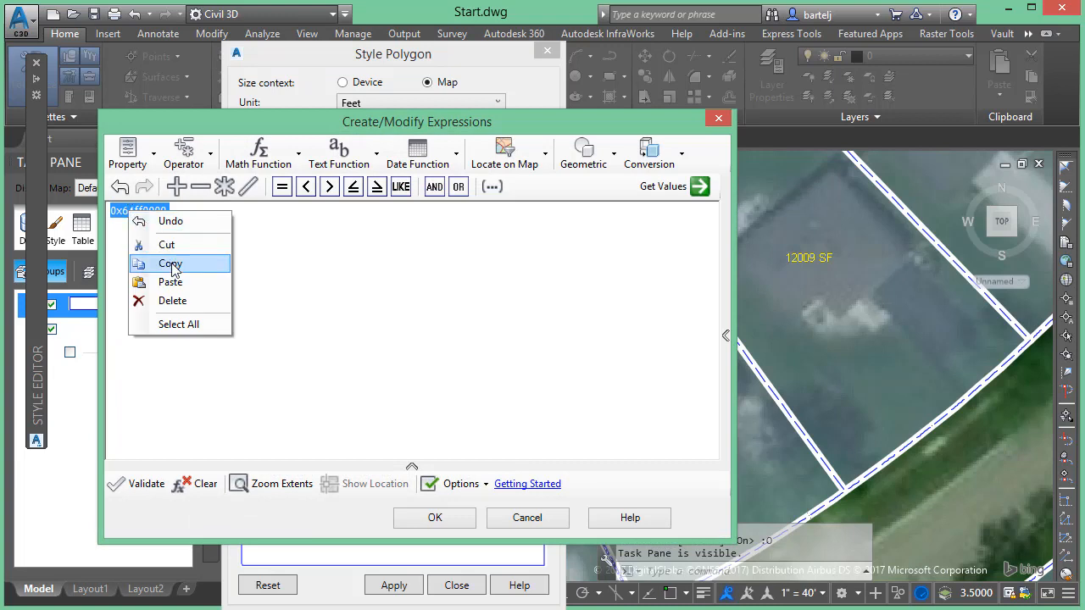
click(170, 263)
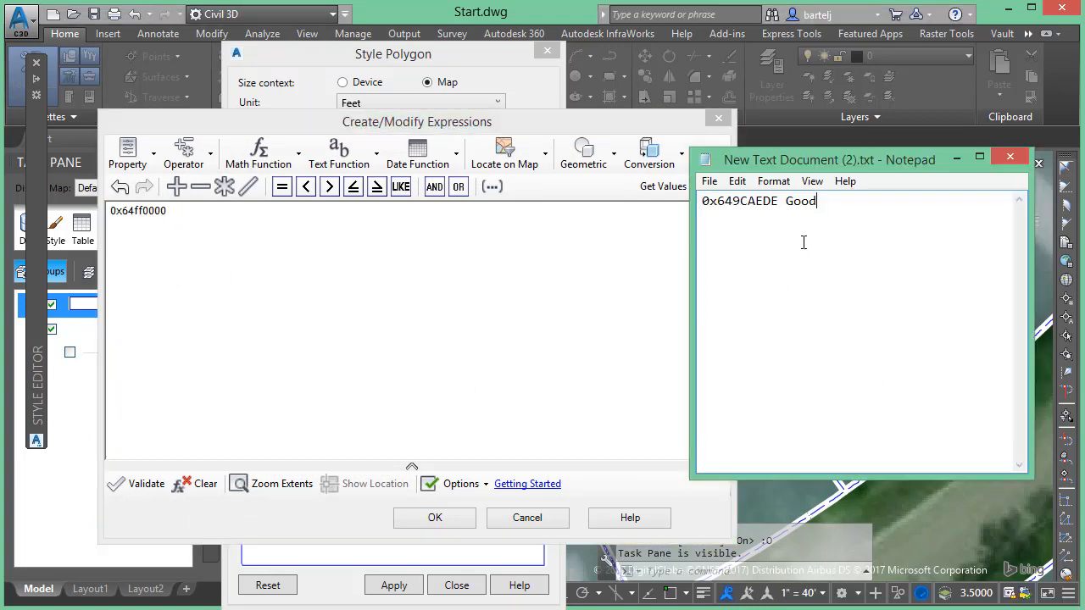
text(0x64ff0000)
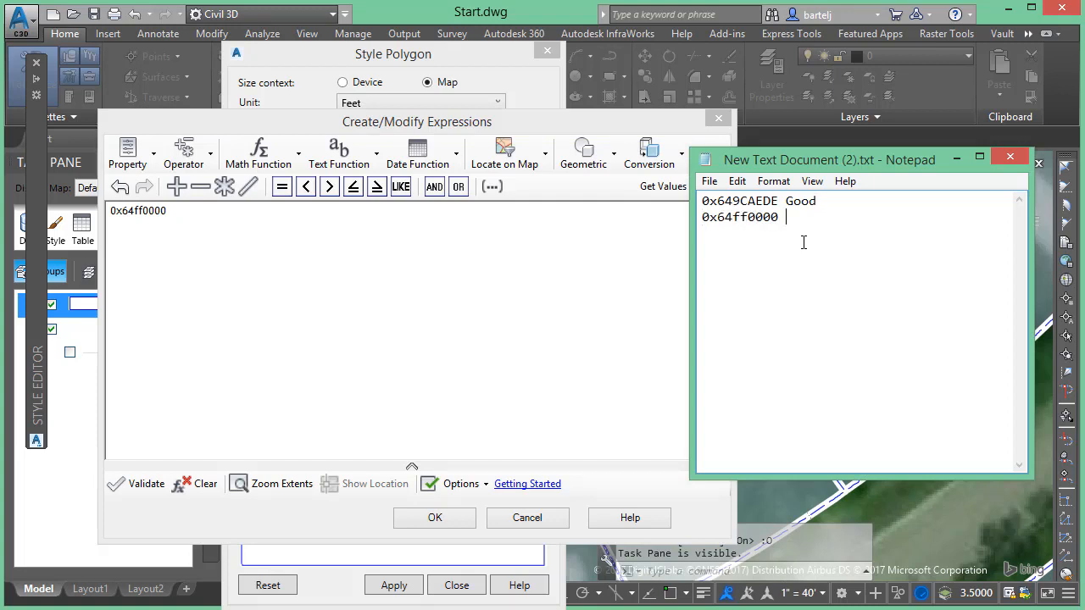
text(B)
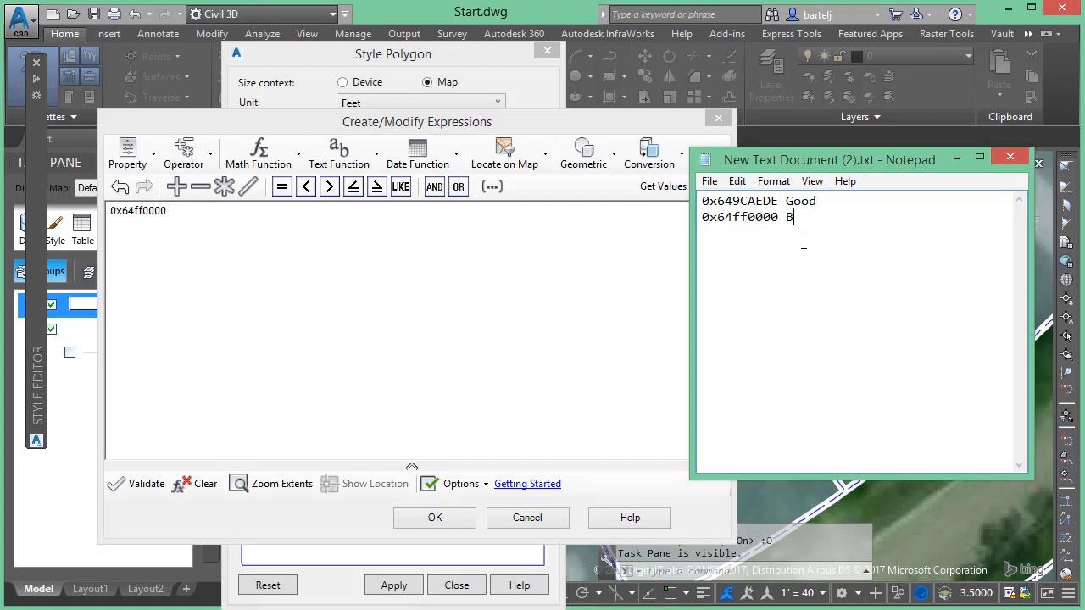
text(ad)
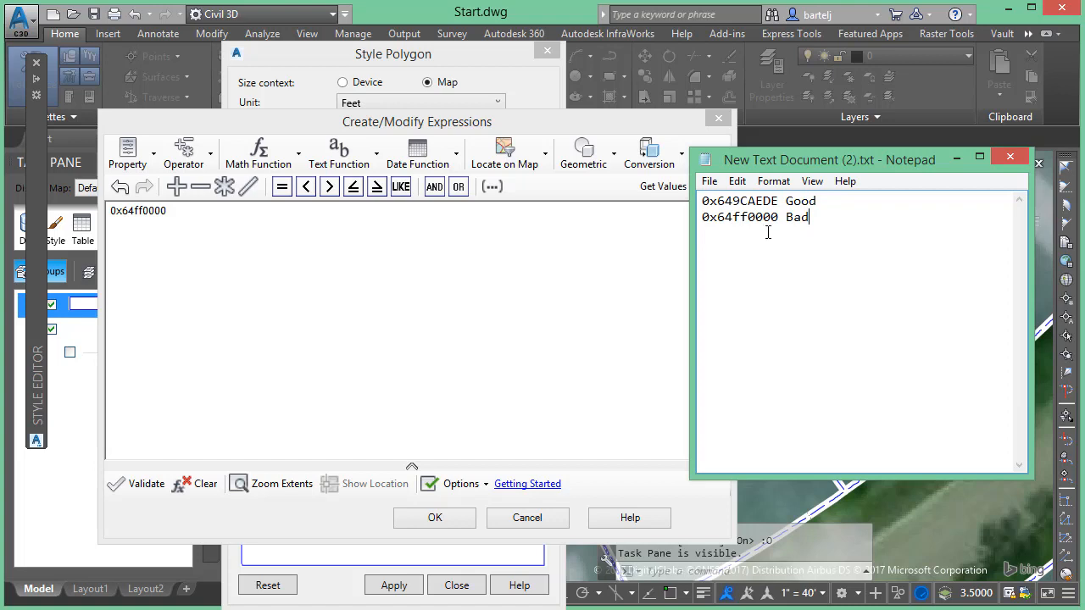
mouse_move(695, 281)
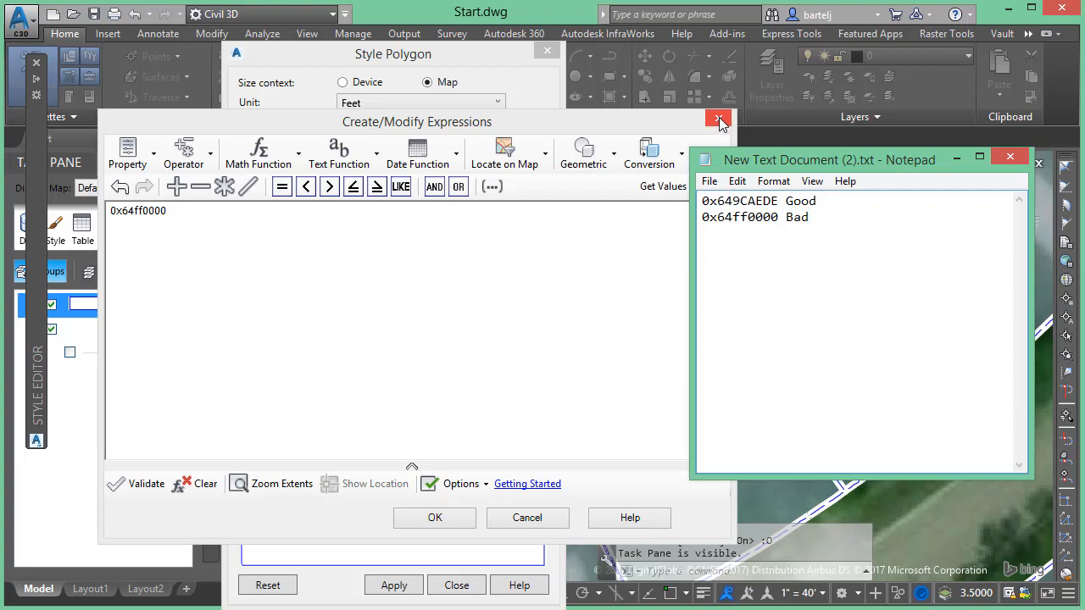
click(719, 121)
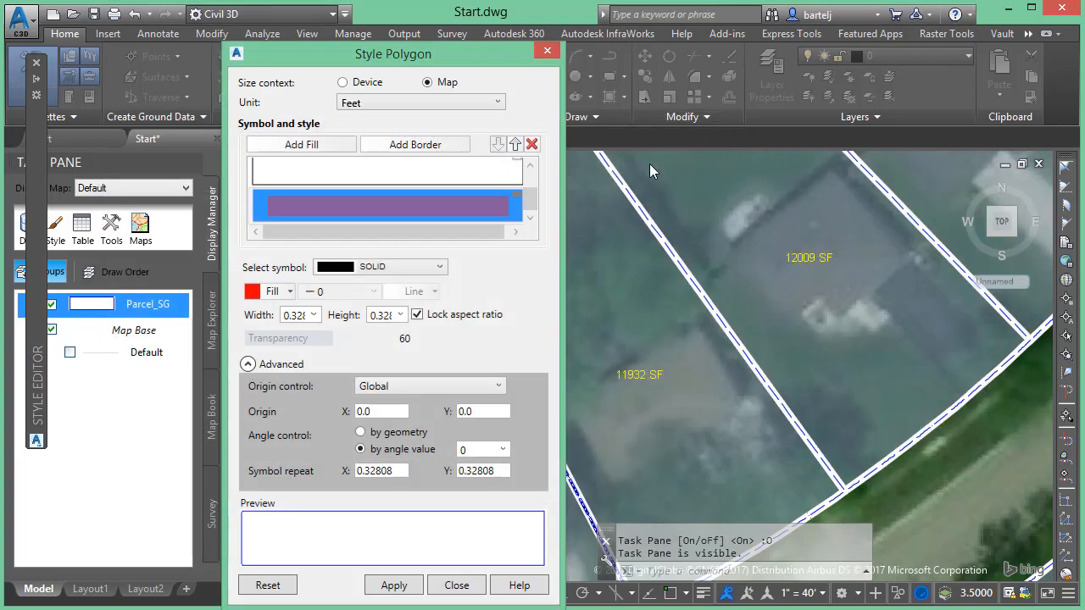
mouse_move(661, 409)
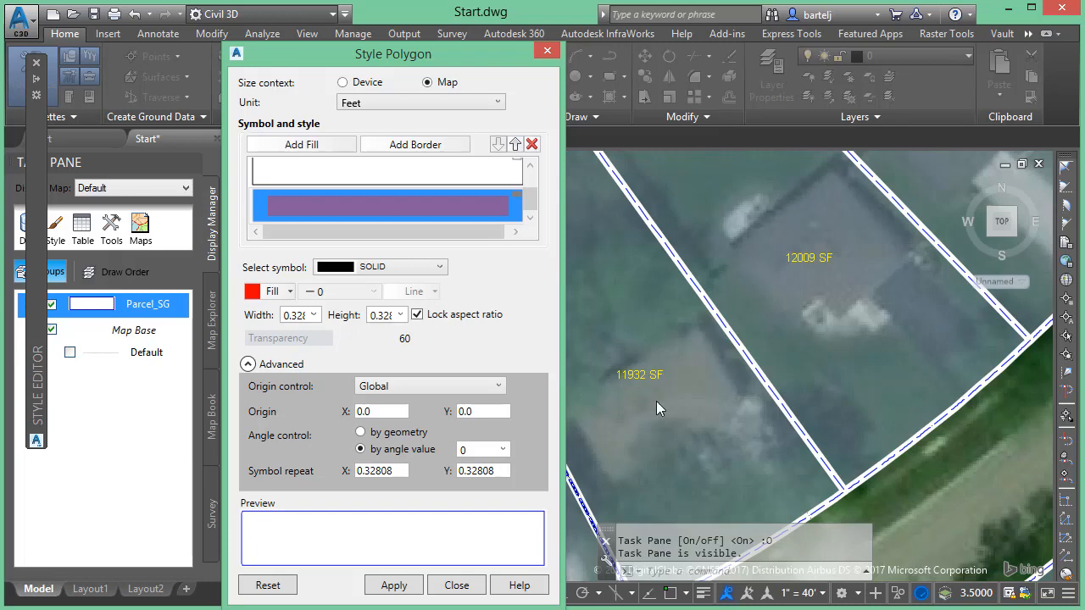
mouse_move(488, 349)
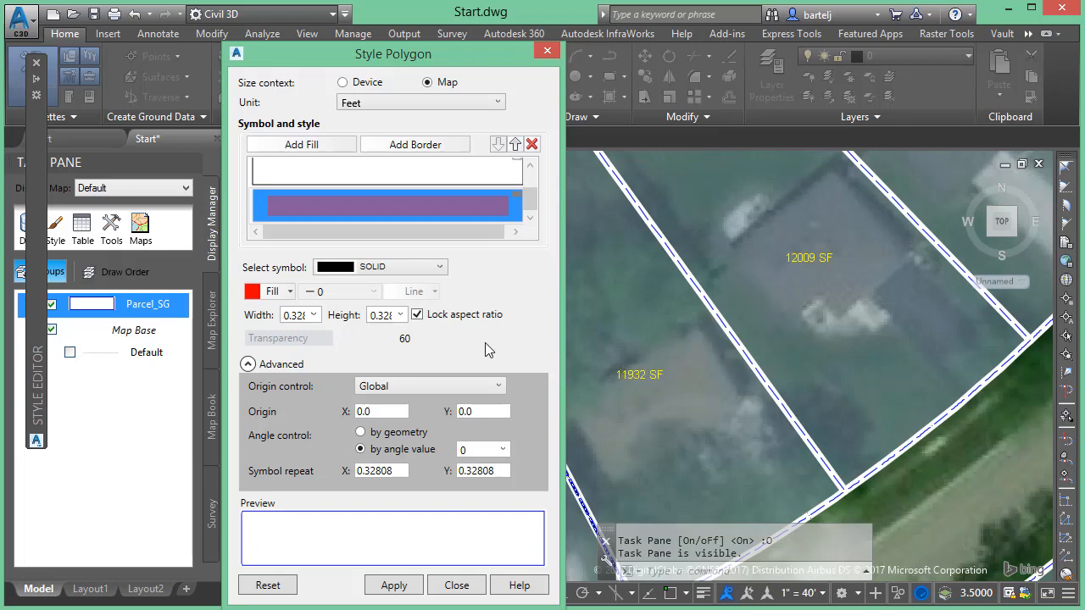
mouse_move(498, 297)
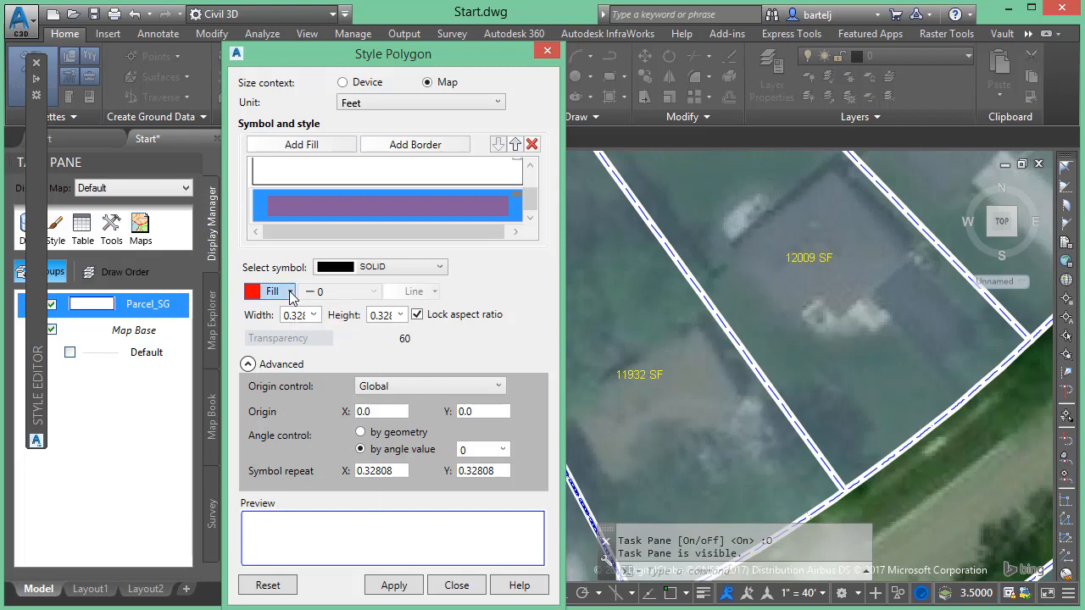
Start a fill-colour expression with an If function and select its condition slot
click(289, 292)
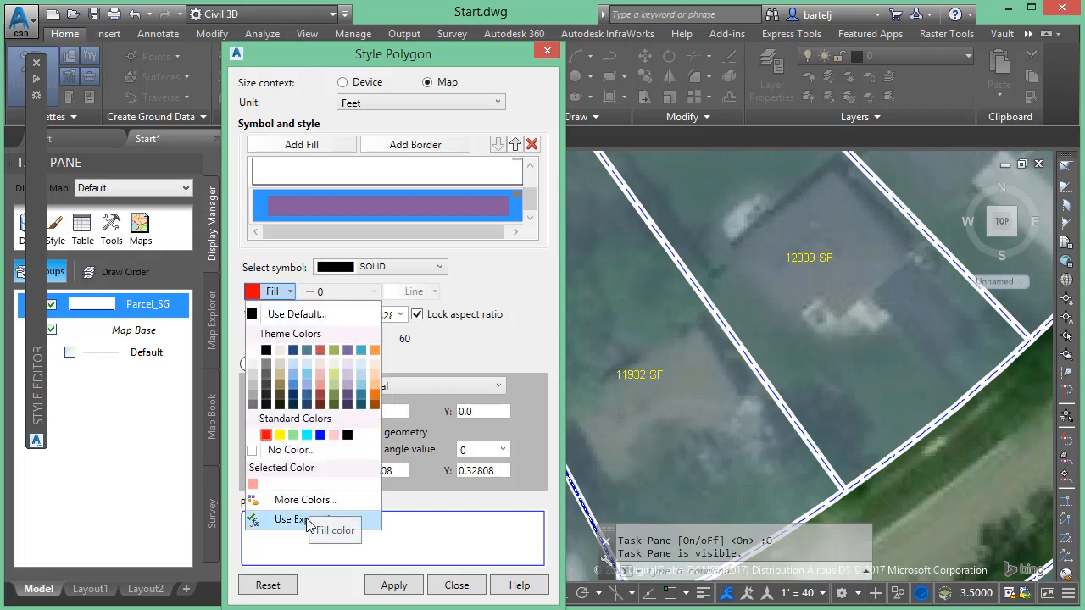
click(297, 519)
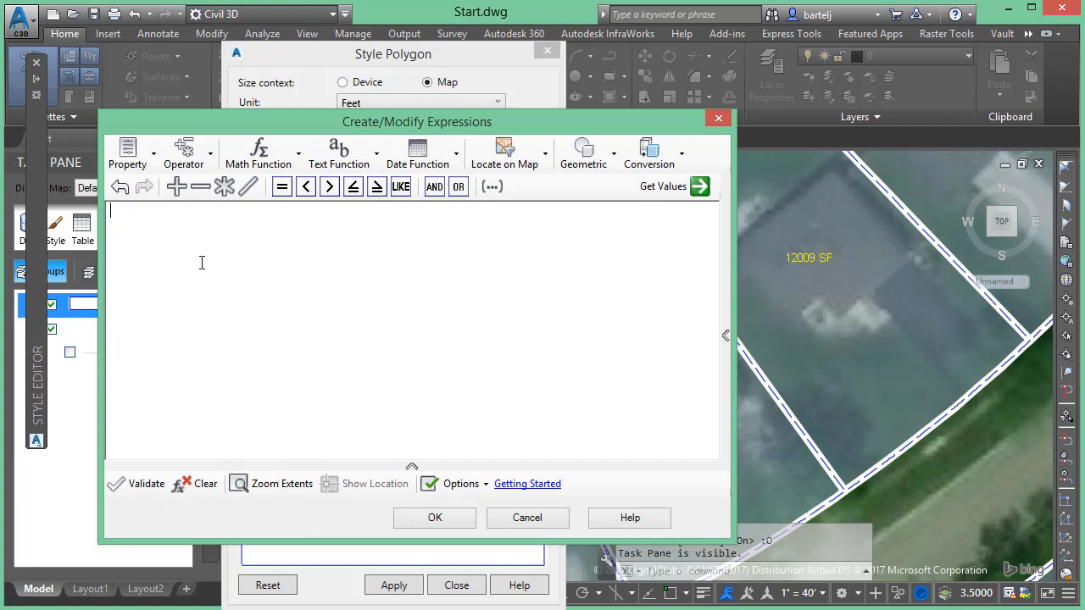
mouse_move(284, 269)
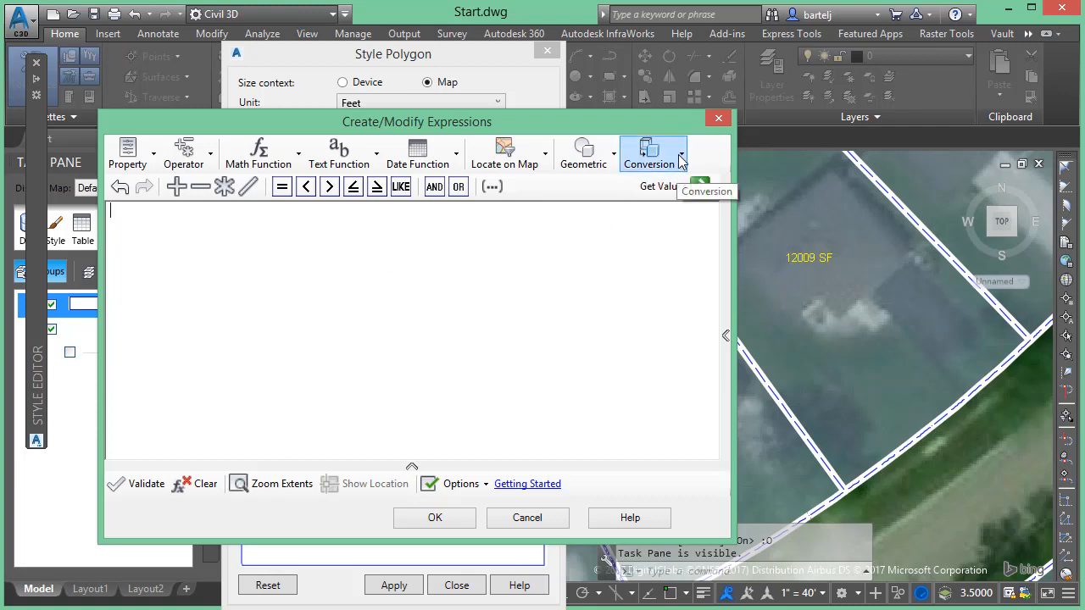
click(650, 152)
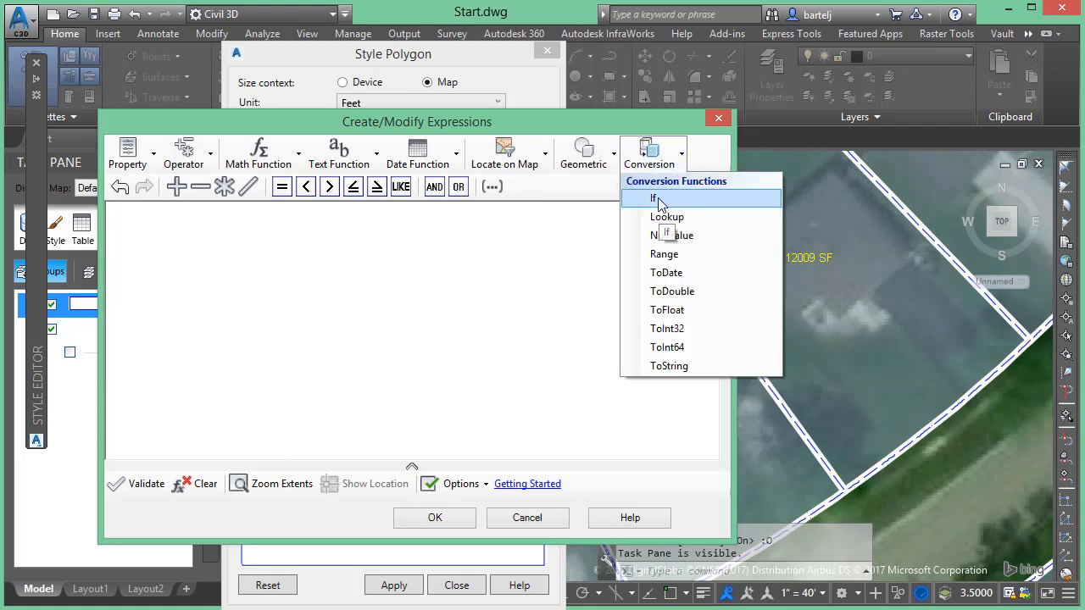
click(653, 197)
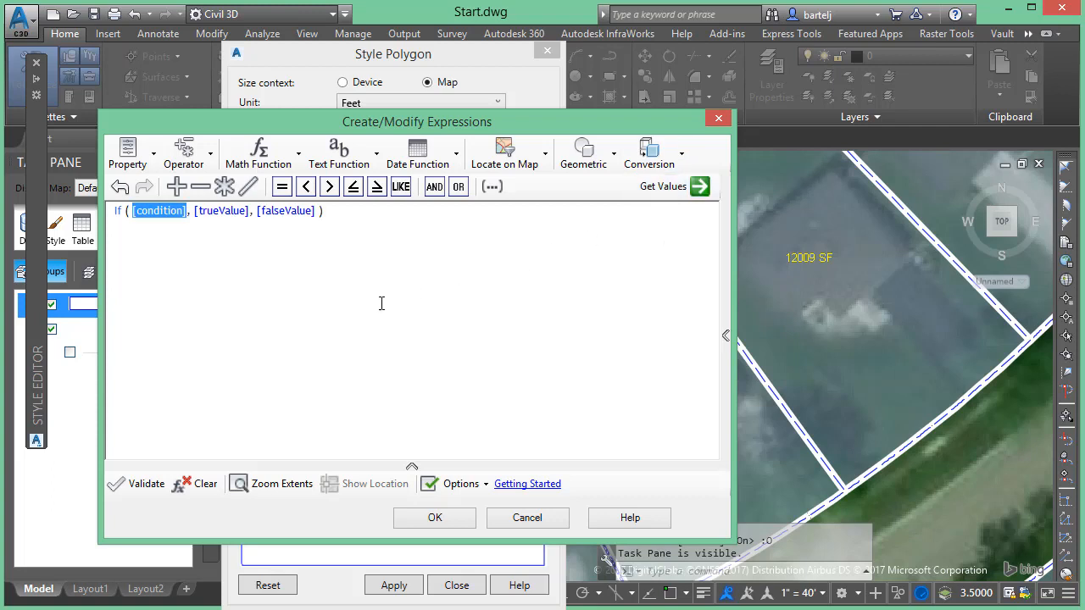
click(159, 211)
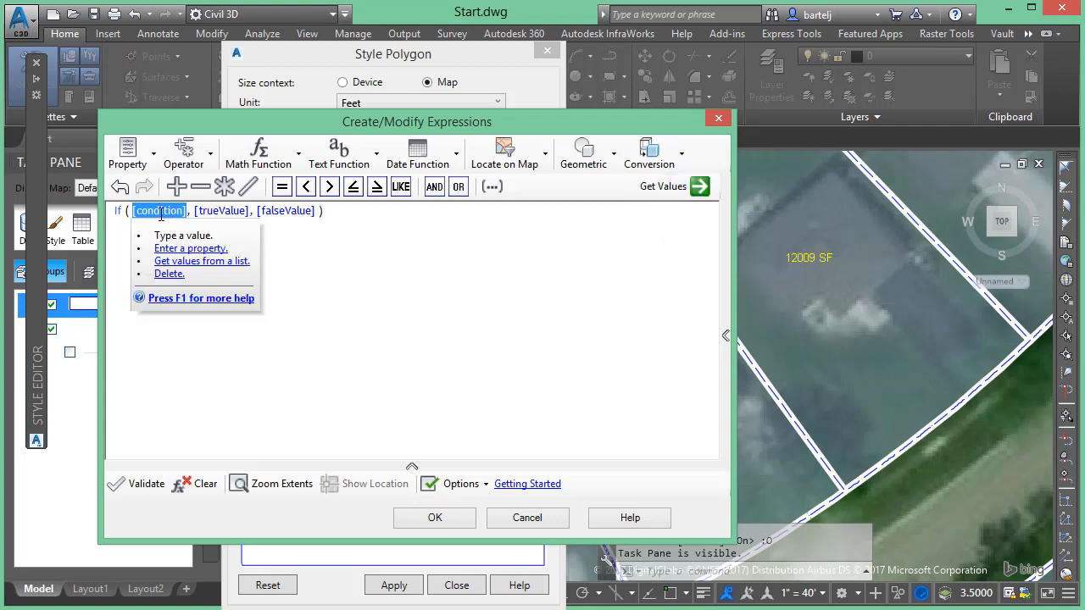
Make the condition AREA < 12000, leaving trueValue and falseValue placeholders
click(129, 153)
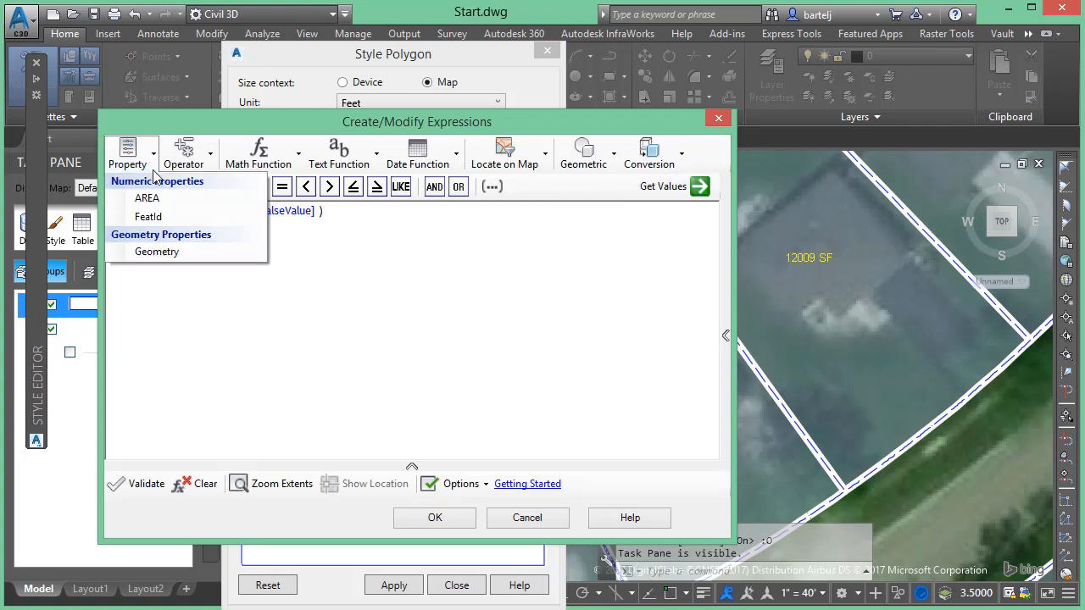
mouse_move(146, 197)
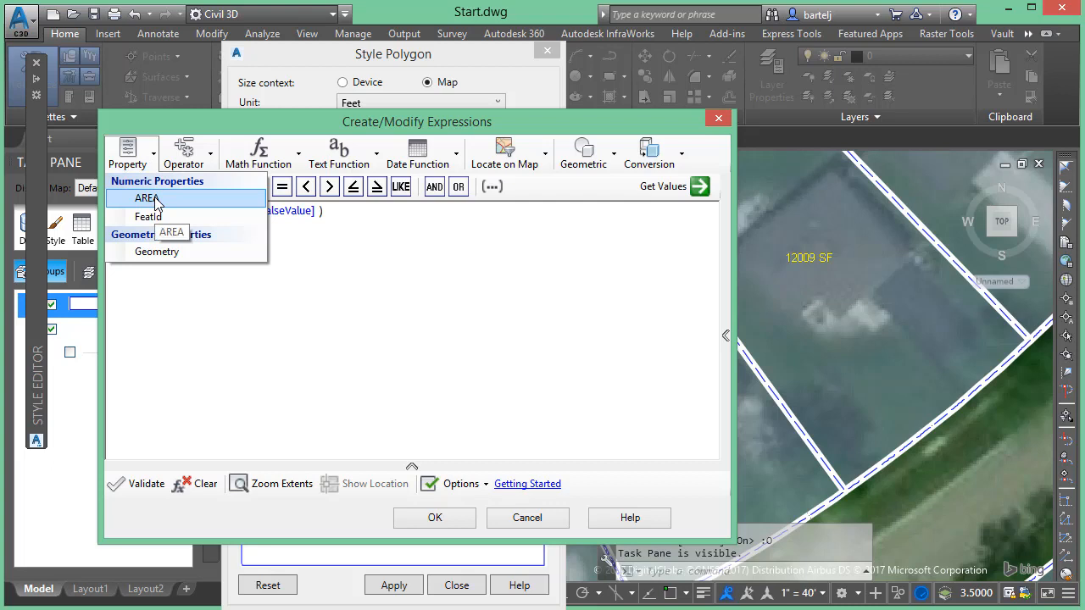
click(145, 197)
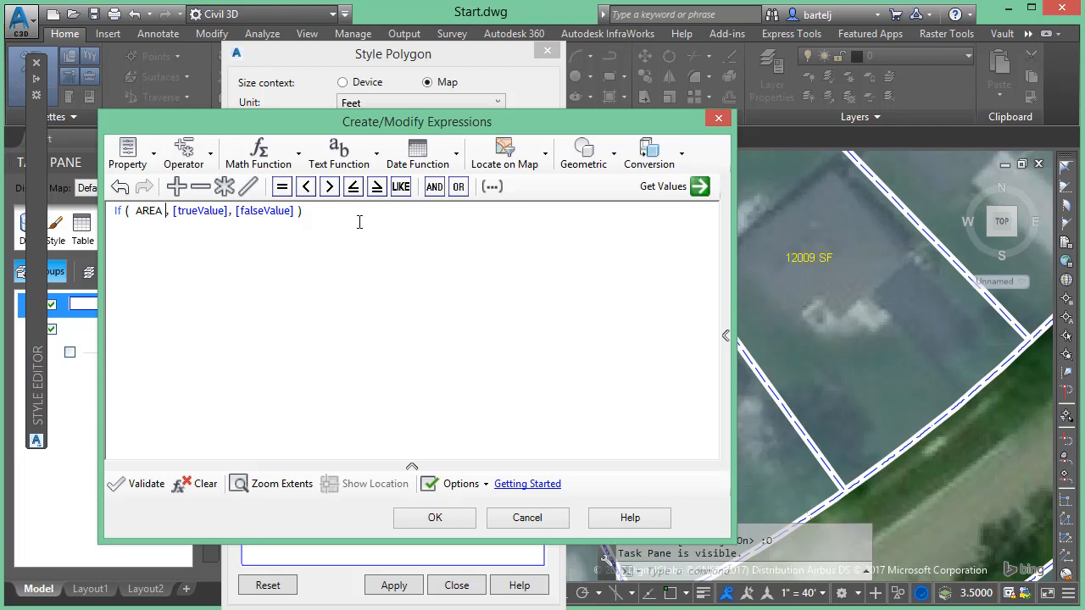
click(306, 187)
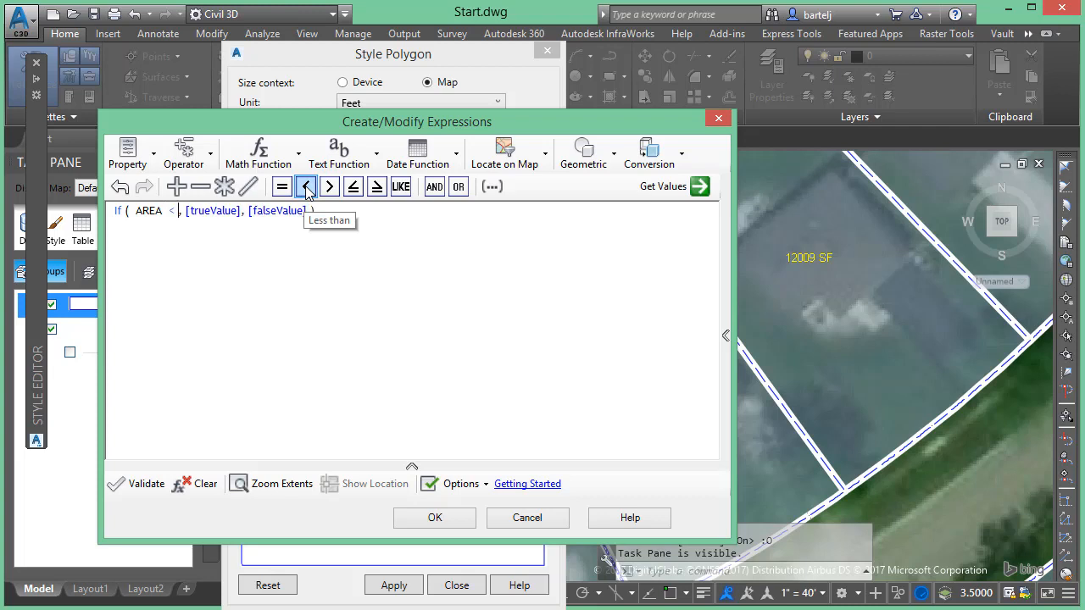
text(12000)
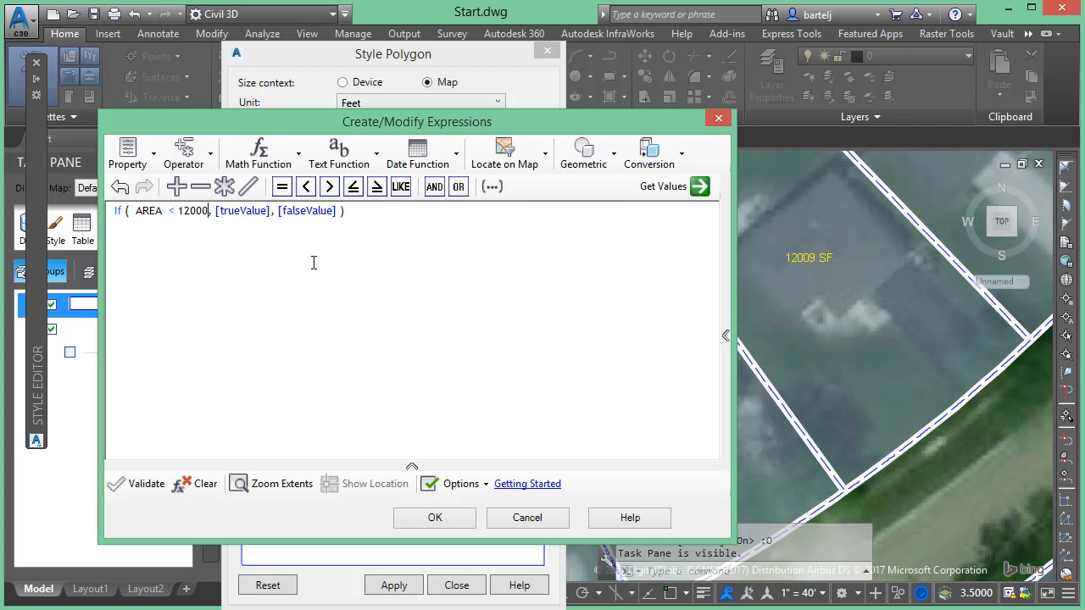
mouse_move(316, 261)
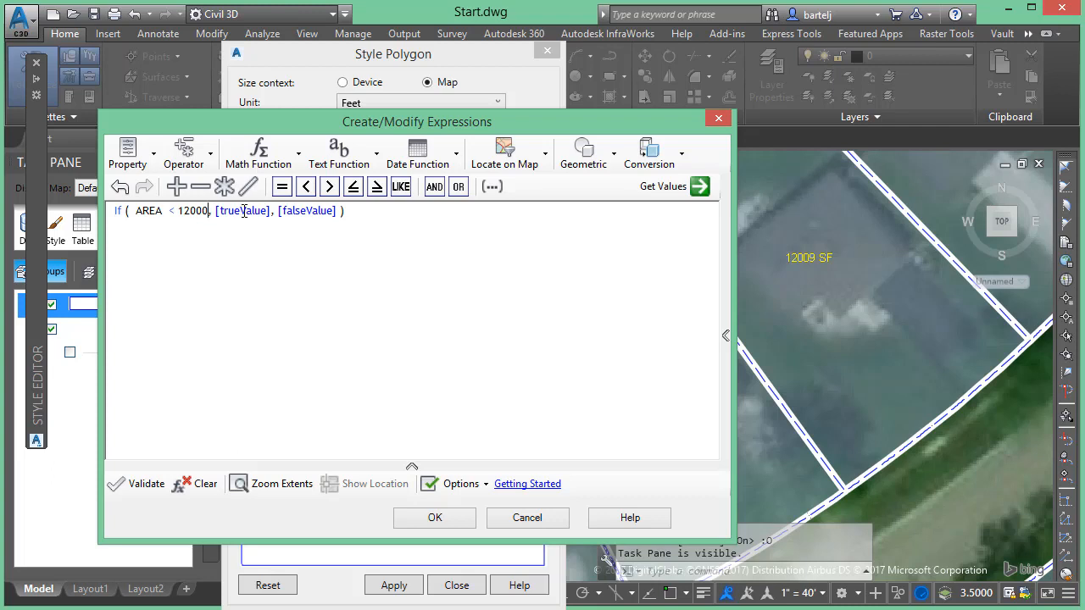
mouse_move(478, 355)
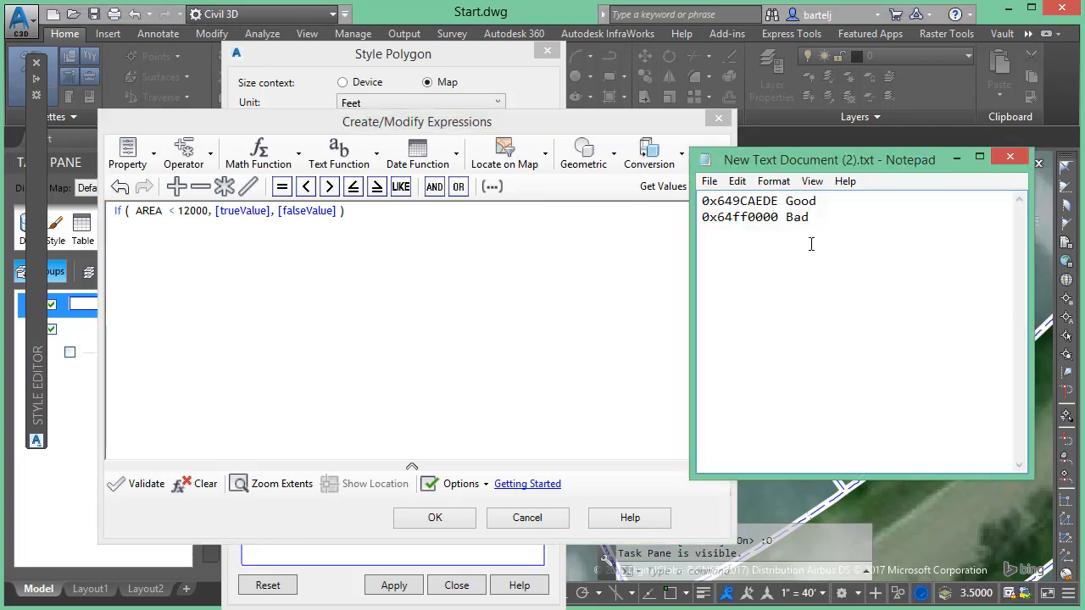
Paste the Bad code 0x64ff0000 from Notepad over the trueValue placeholder
double_click(739, 217)
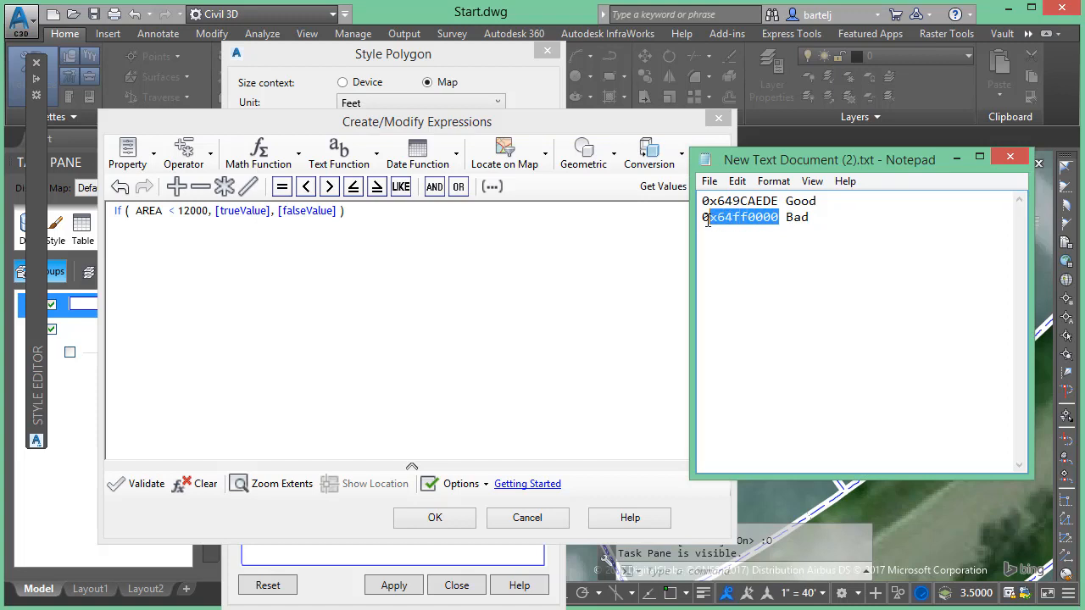
right_click(743, 217)
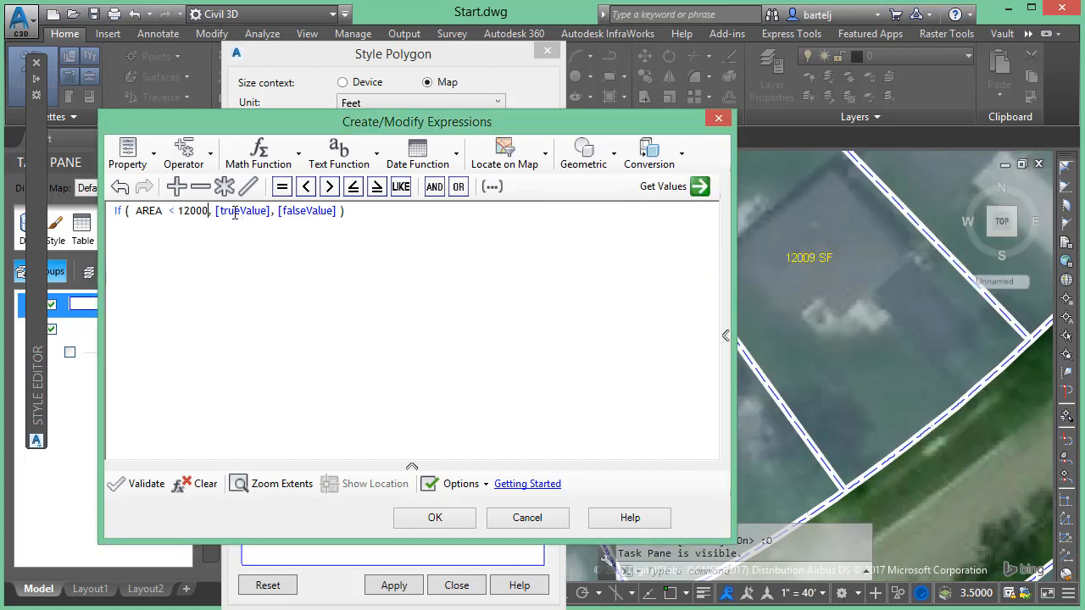
right_click(244, 210)
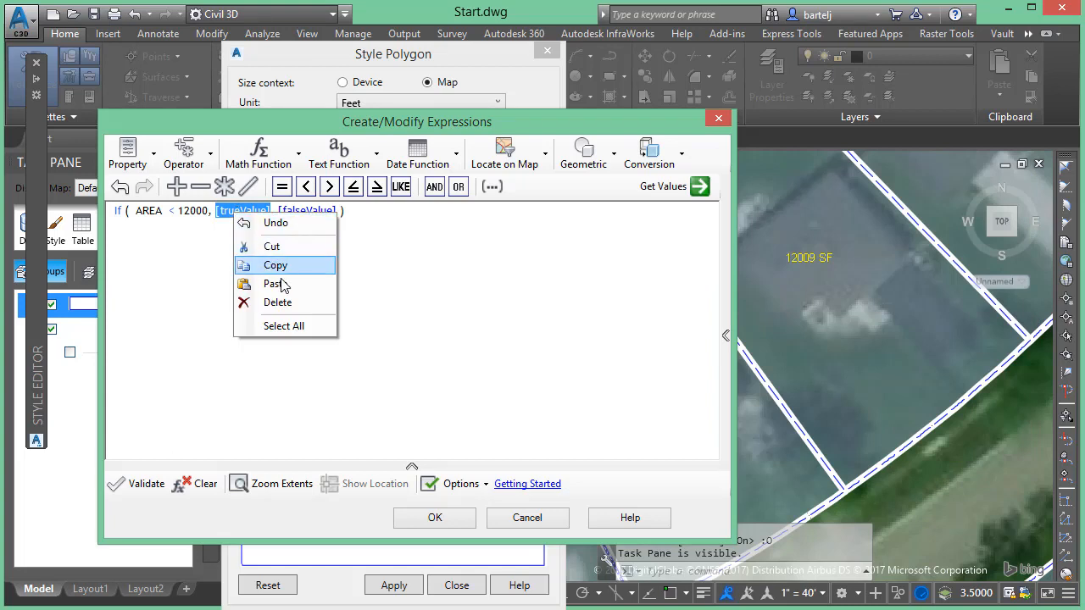
click(274, 283)
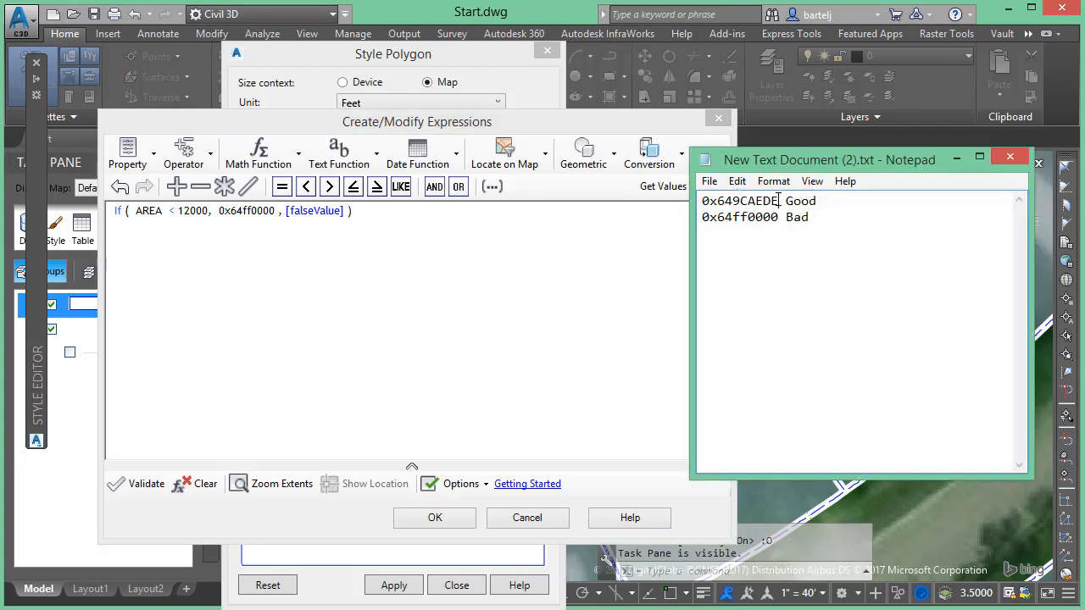
Paste the Good code 0x649CAEDE over the falseValue placeholder
right_click(754, 204)
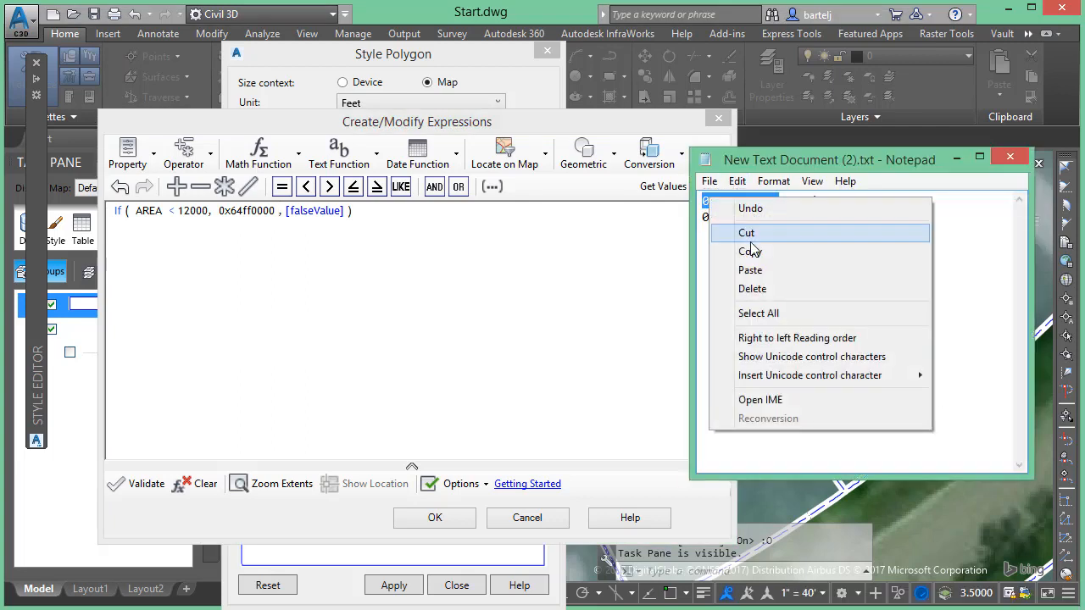
click(315, 210)
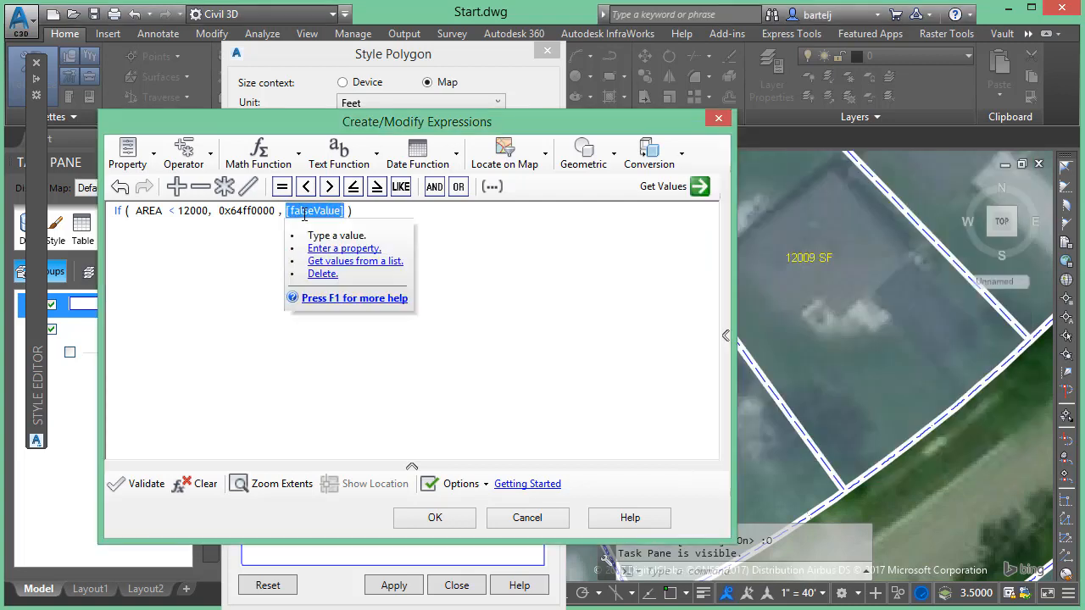
right_click(316, 210)
text(0x649CAEDE)
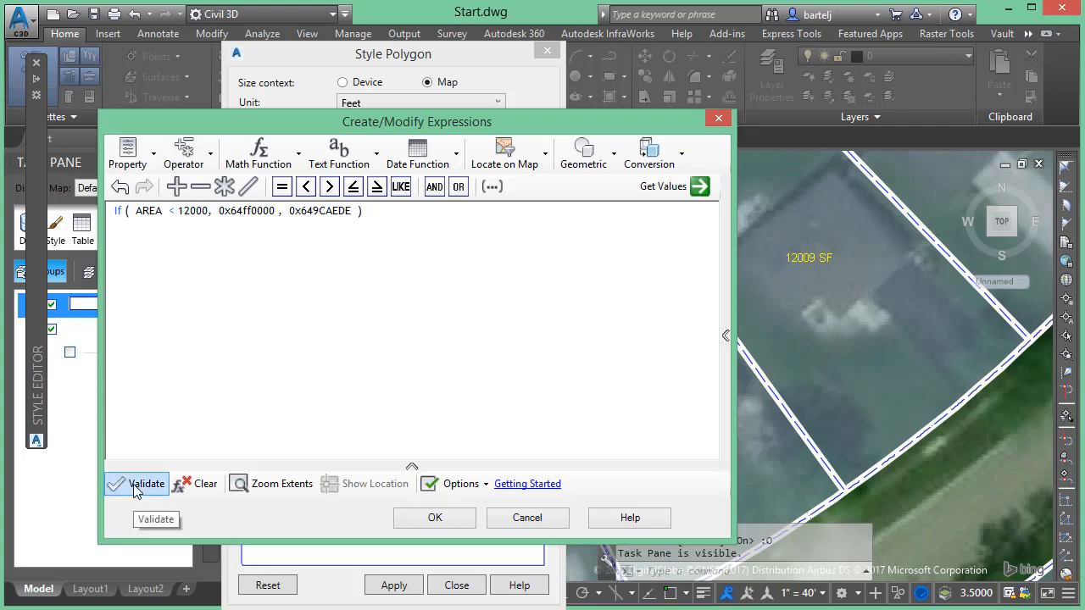
Validate the expression, then enclose AREA < 12000 in single quotes after the type-mismatch error
click(146, 485)
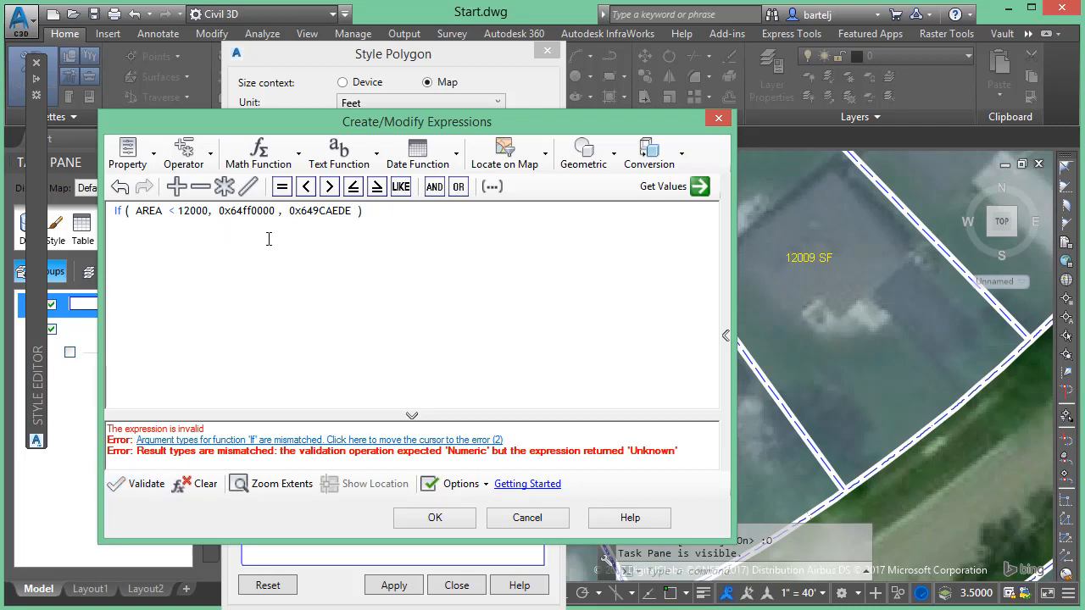
mouse_move(271, 241)
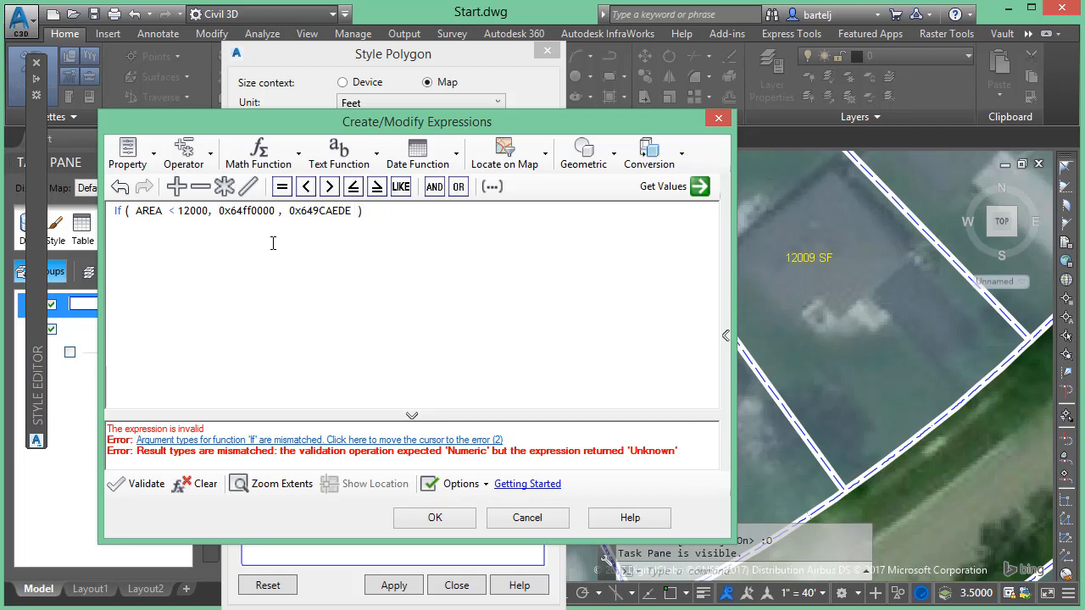
mouse_move(288, 230)
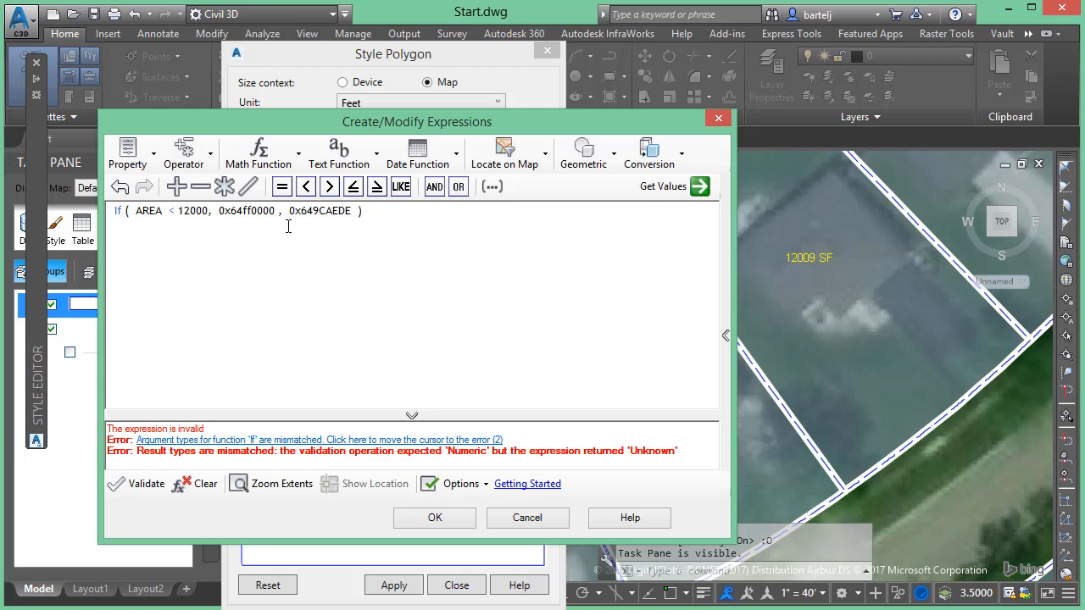
mouse_move(254, 249)
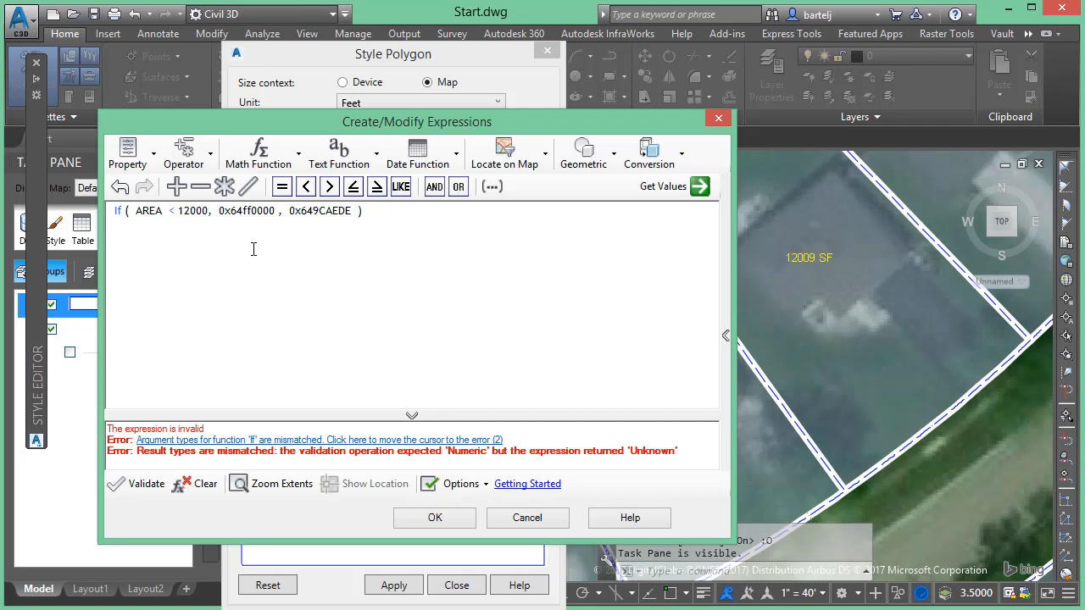
mouse_move(130, 349)
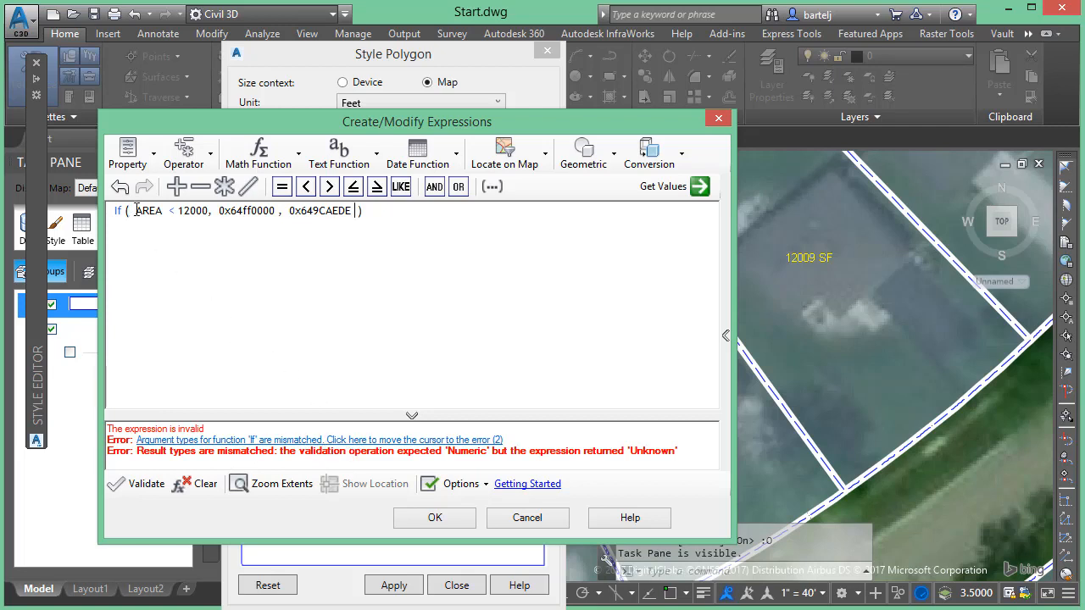
double_click(147, 210)
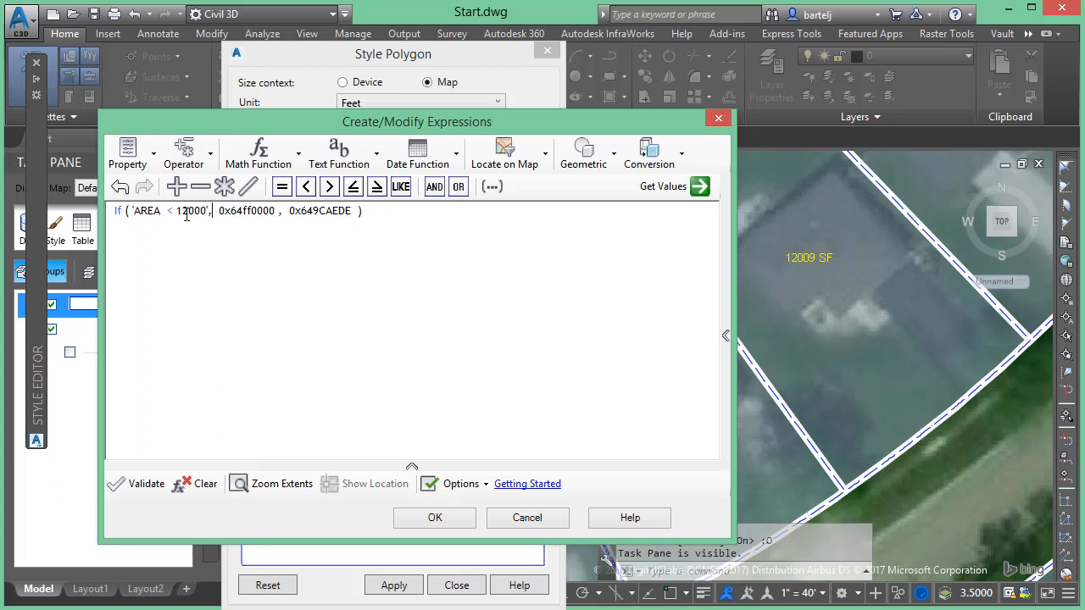
Validate the corrected conditional expression and accept it, returning to the Style Polygon dialog
click(136, 483)
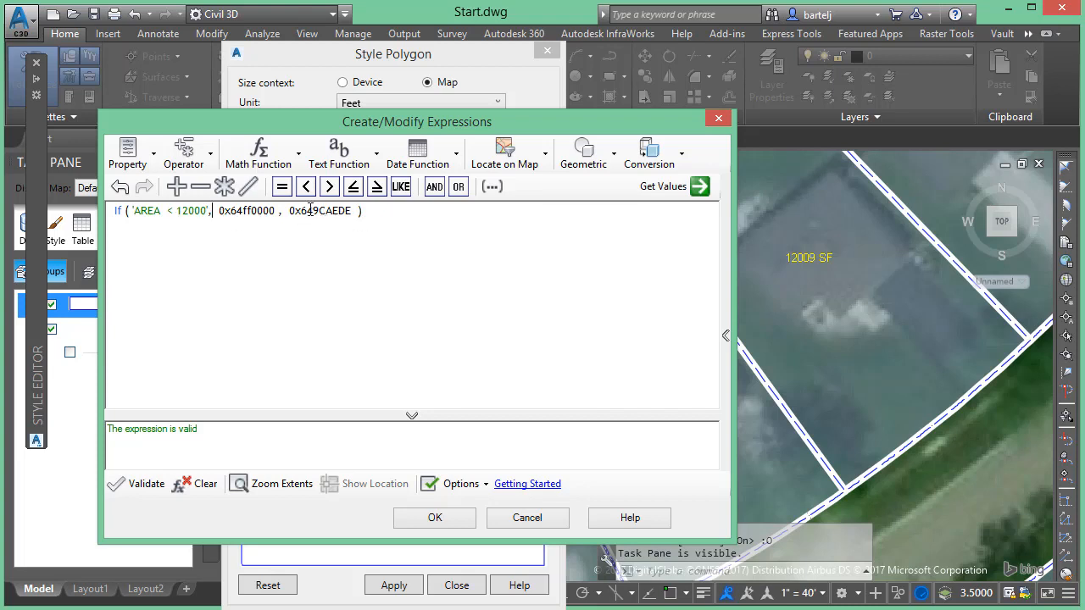
mouse_move(337, 302)
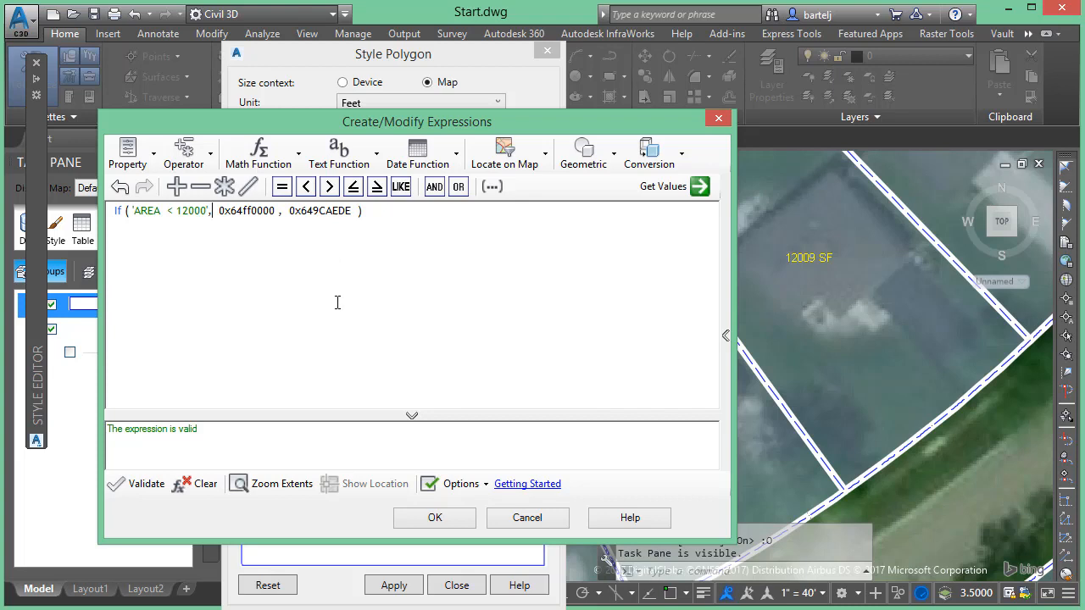
mouse_move(416, 507)
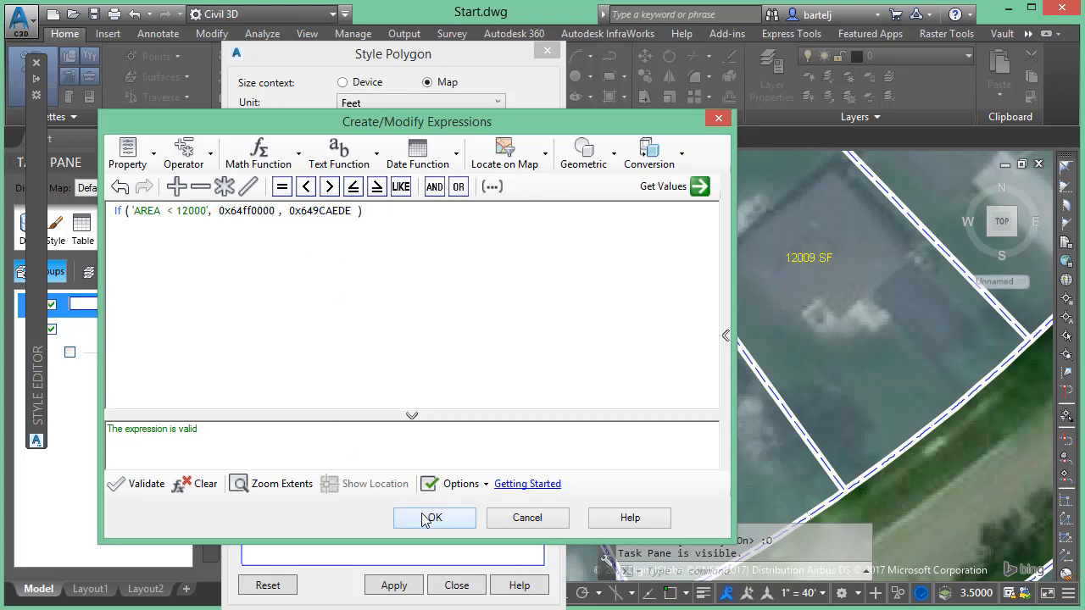
click(435, 519)
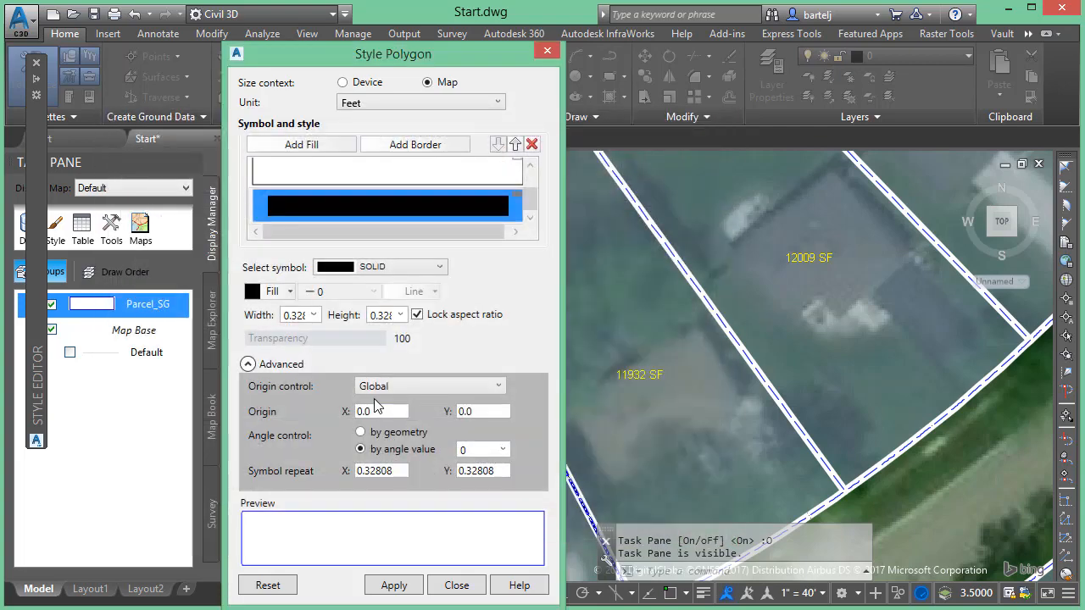
mouse_move(331, 210)
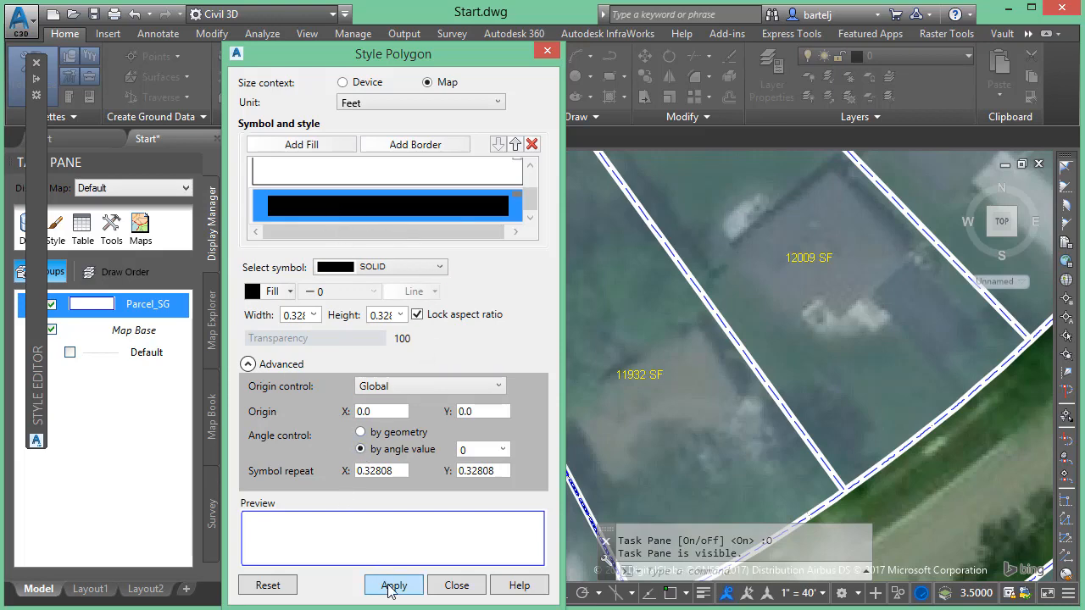
Apply the polygon style so parcels under 12,000 SF fill red and the rest fill blue
click(393, 585)
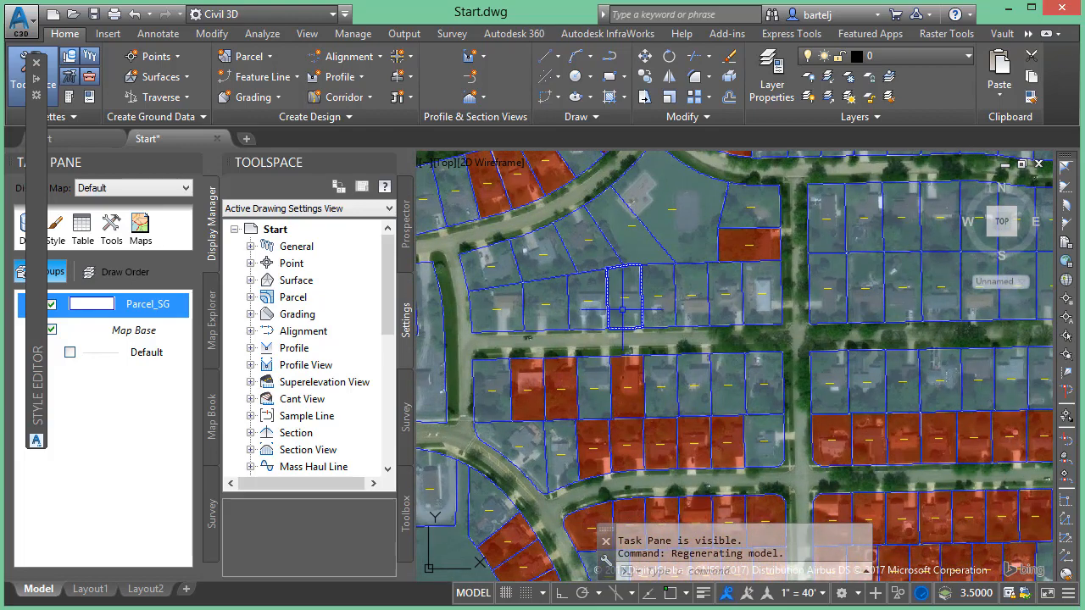
mouse_move(624, 309)
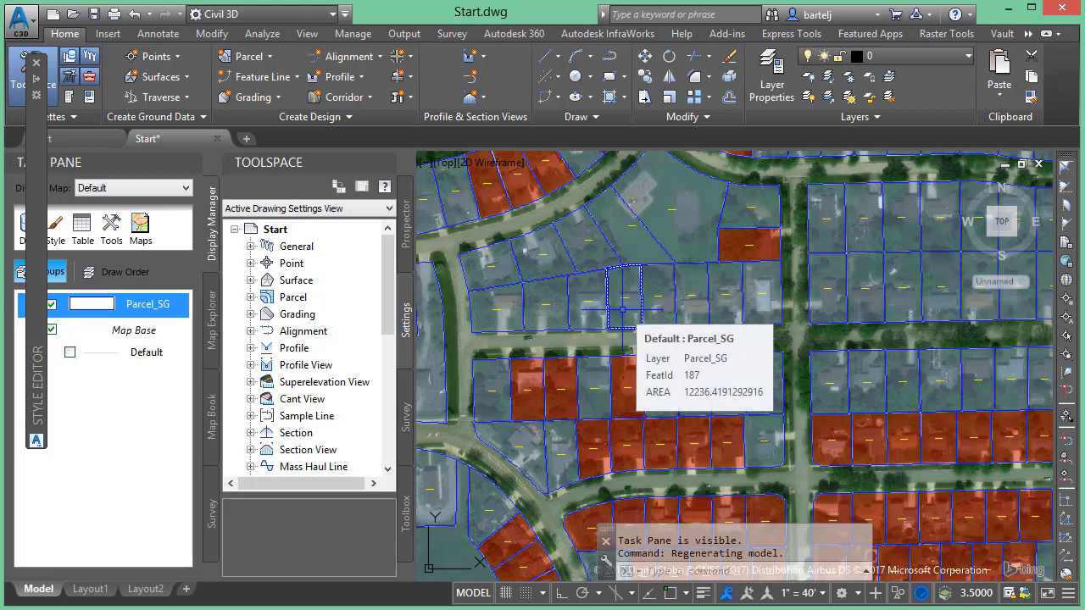